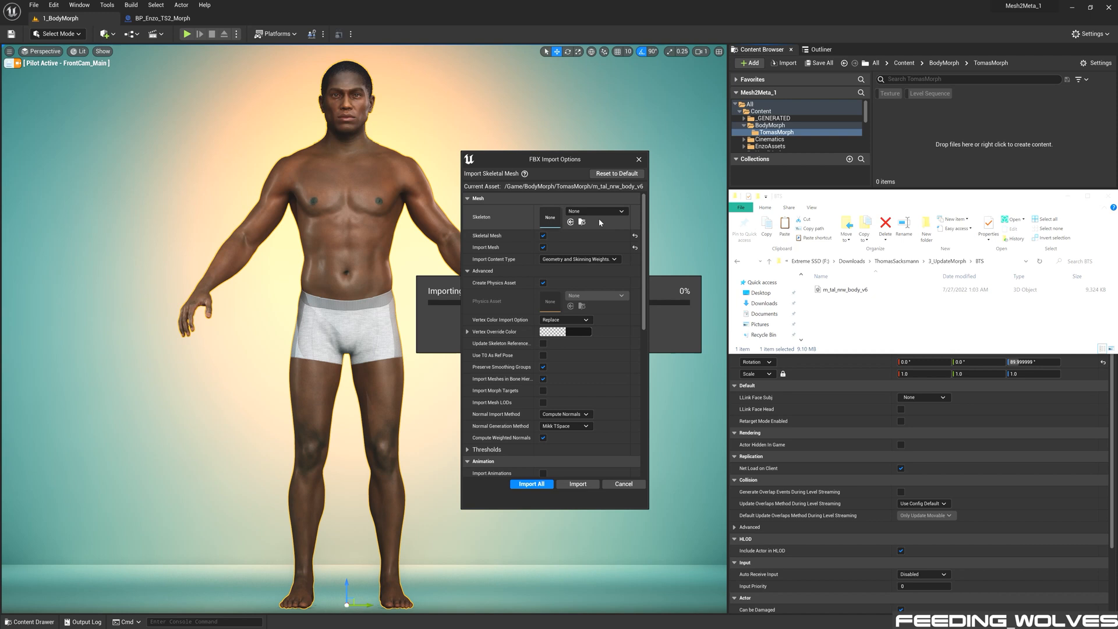
Import the body FBX onto metahuman_base_skel with morph targets included, via Import All
{"action": "left_click", "coordinate": [620, 211]}
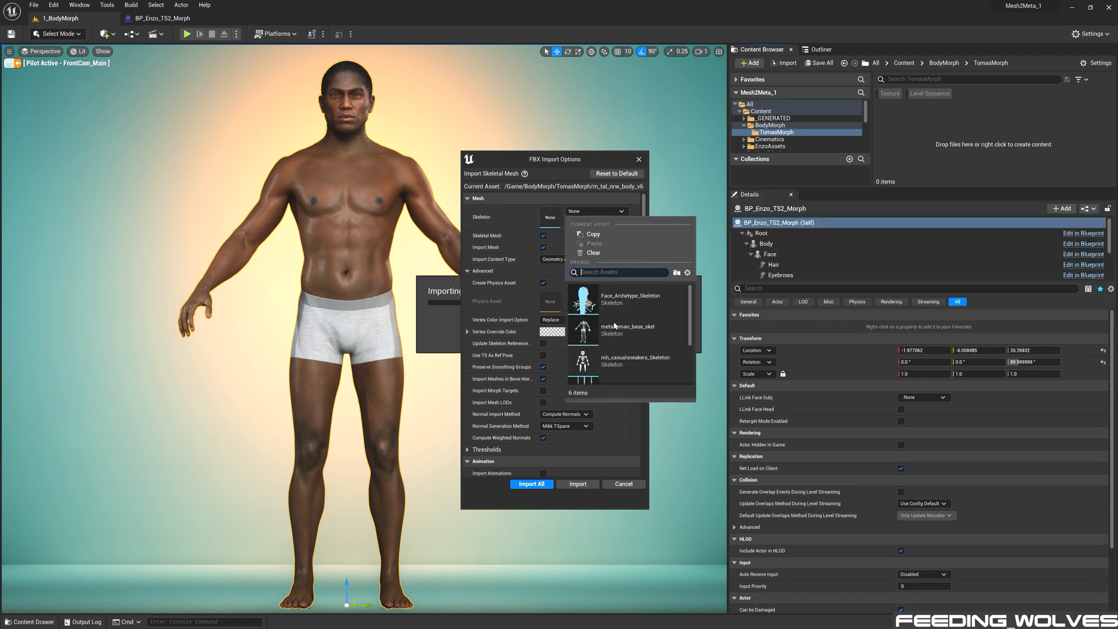
{"action": "left_click", "coordinate": [627, 328]}
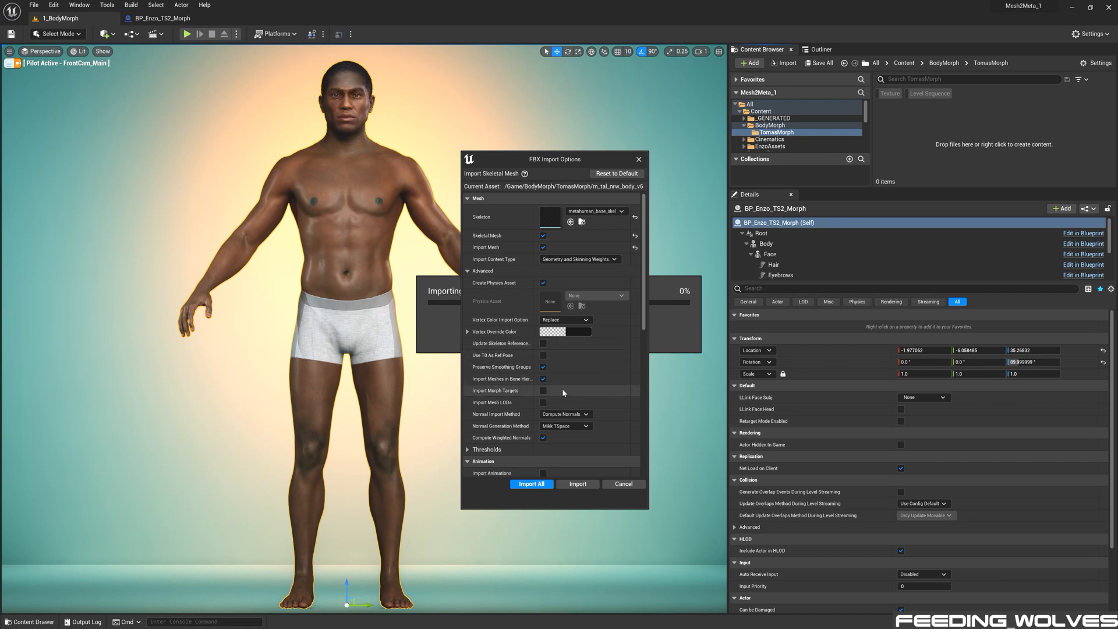
{"action": "left_click", "coordinate": [542, 390]}
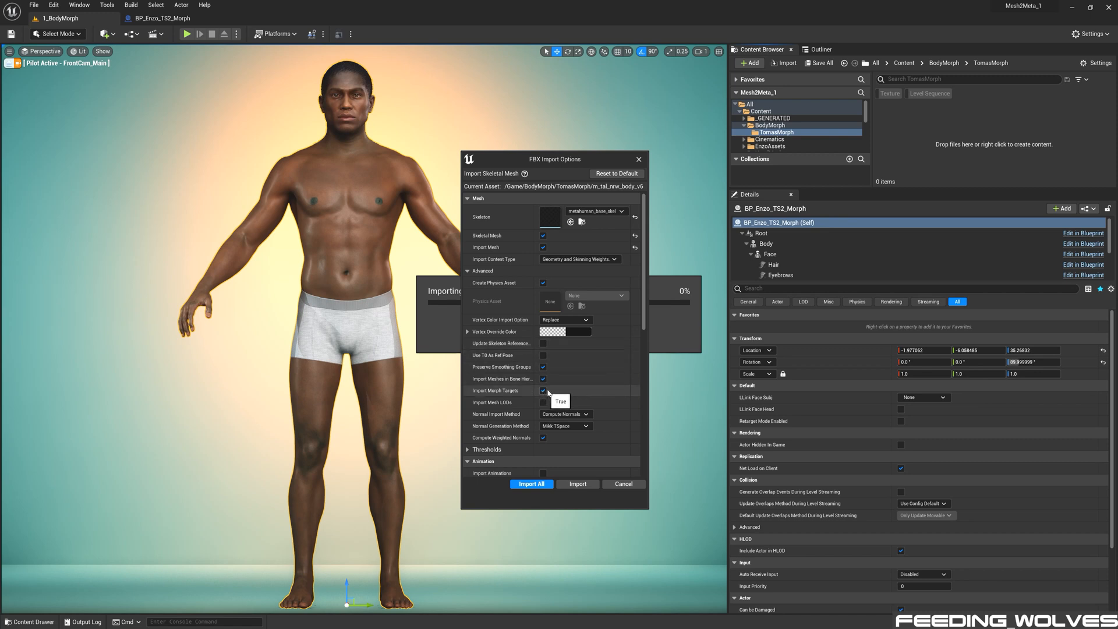
{"action": "left_click", "coordinate": [531, 483]}
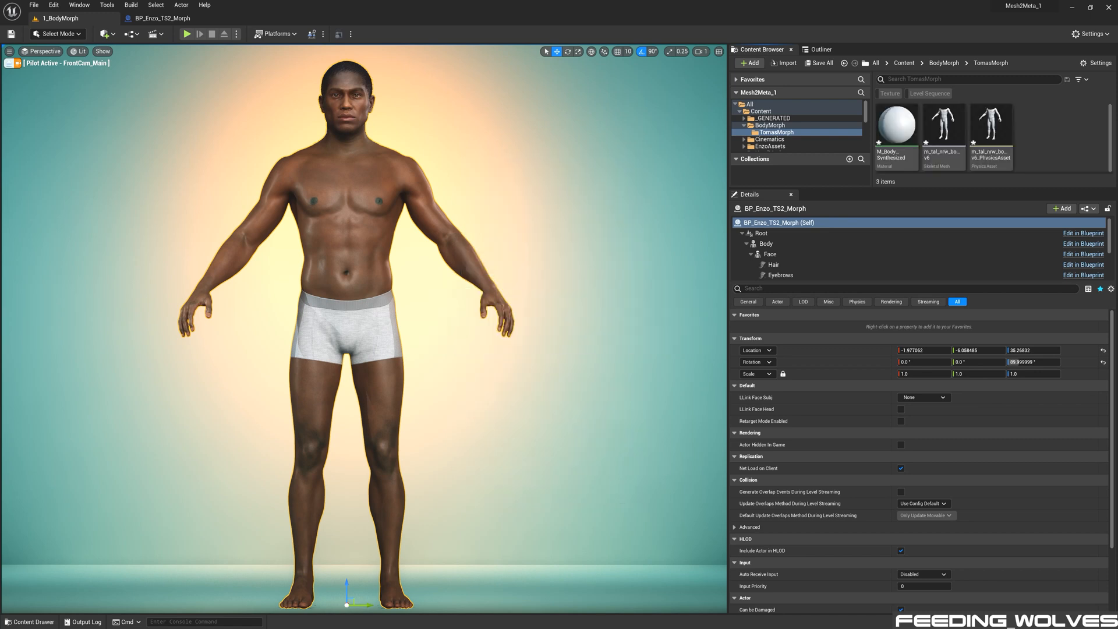
Assign M_BodySynthesized to the imported m_tal_nrw_body_v6 mesh's material slot in its editor
{"action": "double_click", "coordinate": [942, 123]}
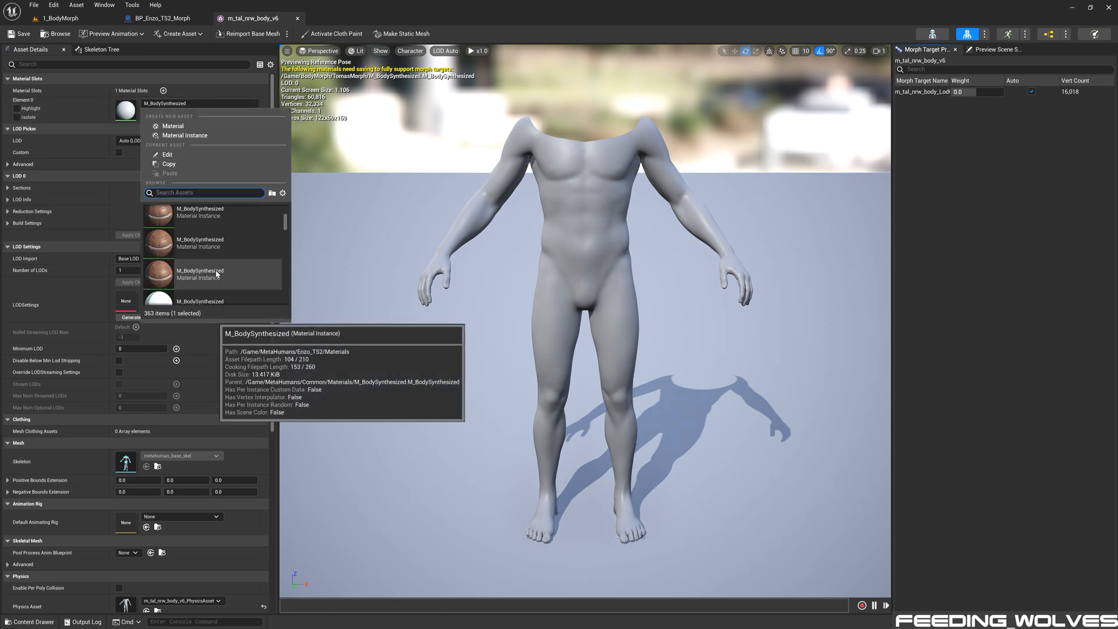
{"action": "left_click", "coordinate": [199, 273]}
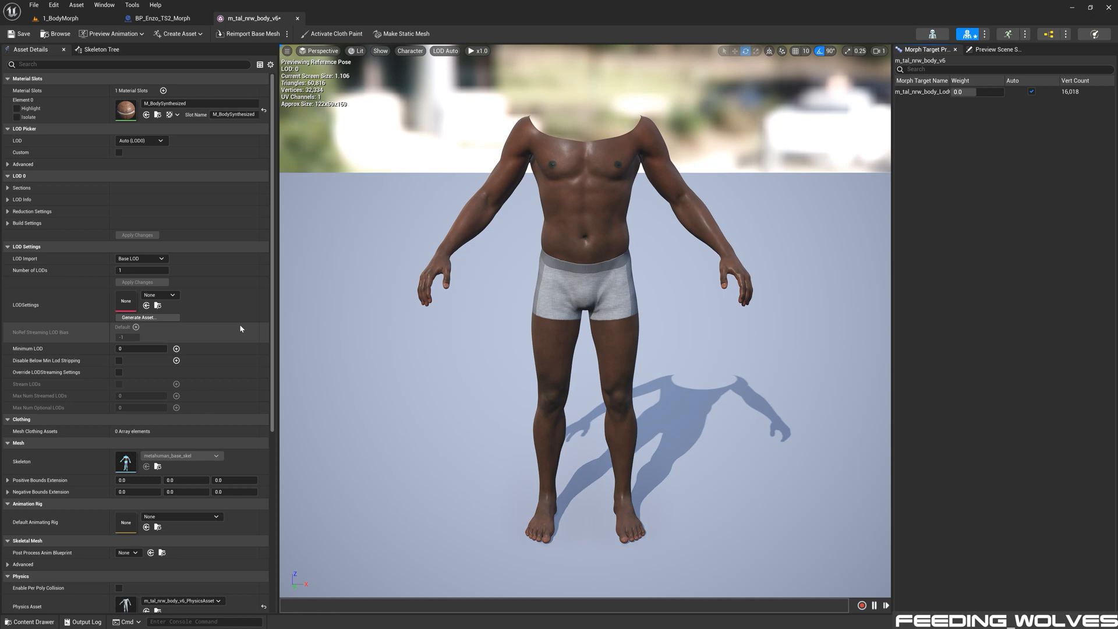
{"action": "scroll", "scroll_direction": "down", "scroll_amount": 3}
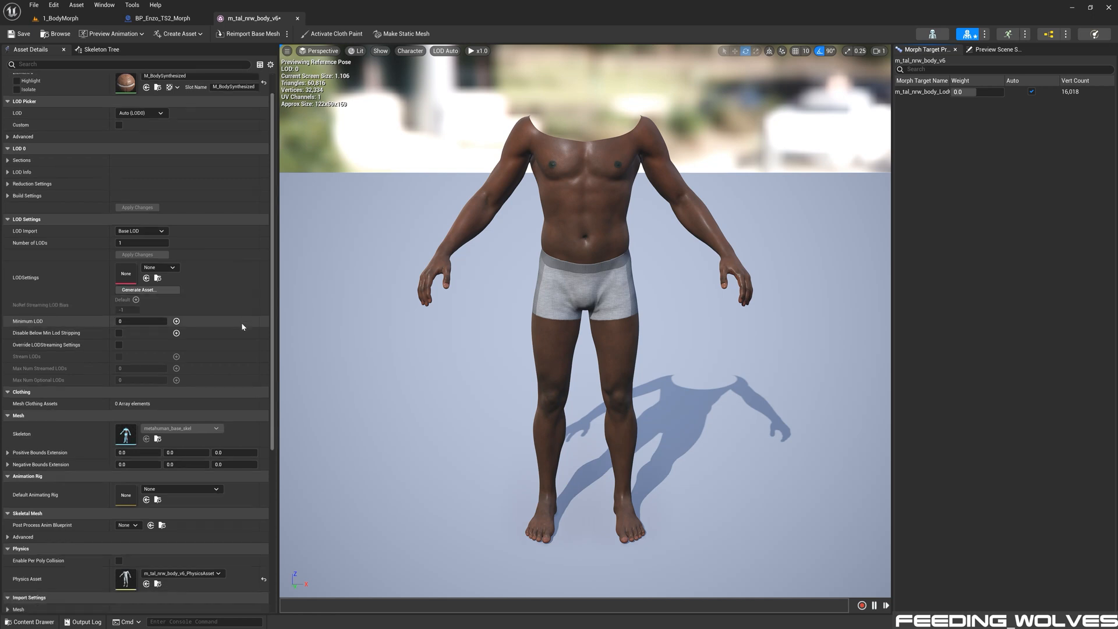
{"action": "scroll", "scroll_direction": "down", "scroll_amount": 3}
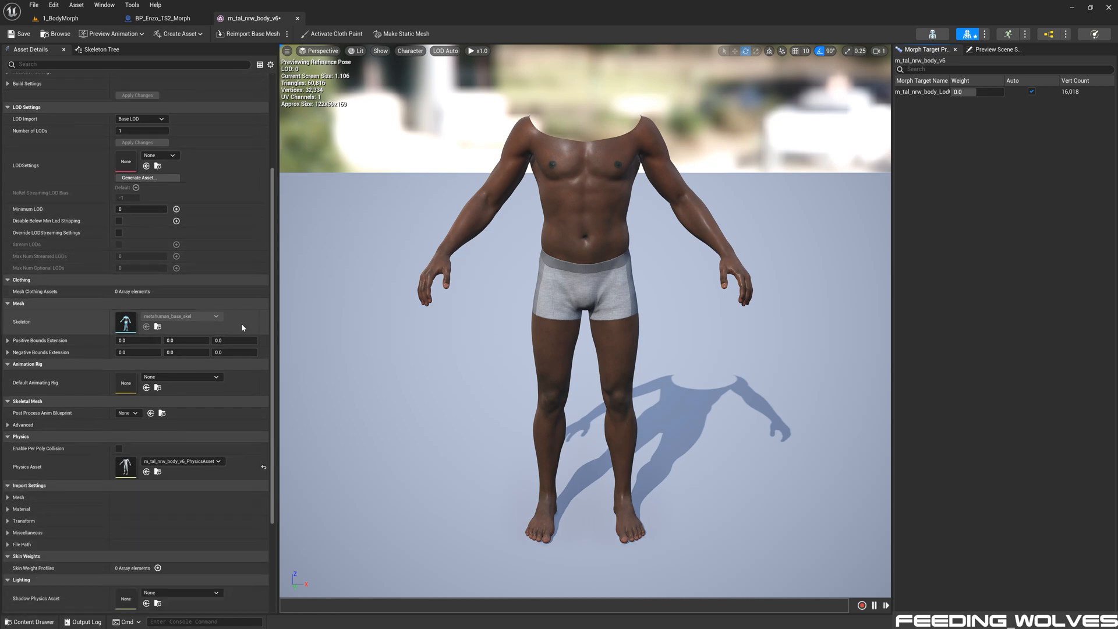
Use MetaHuman_ControlRig as default animating rig and m_tal_nrw_animbp as post-process blueprint, keeping the v6 physics asset
{"action": "left_click", "coordinate": [215, 376]}
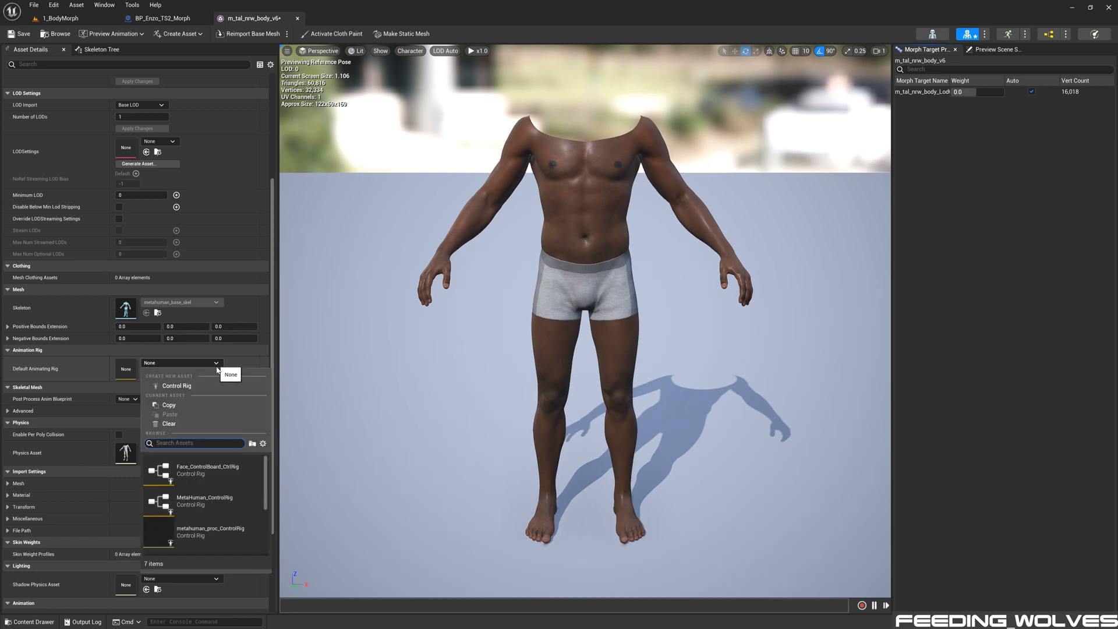
{"action": "left_click", "coordinate": [205, 500]}
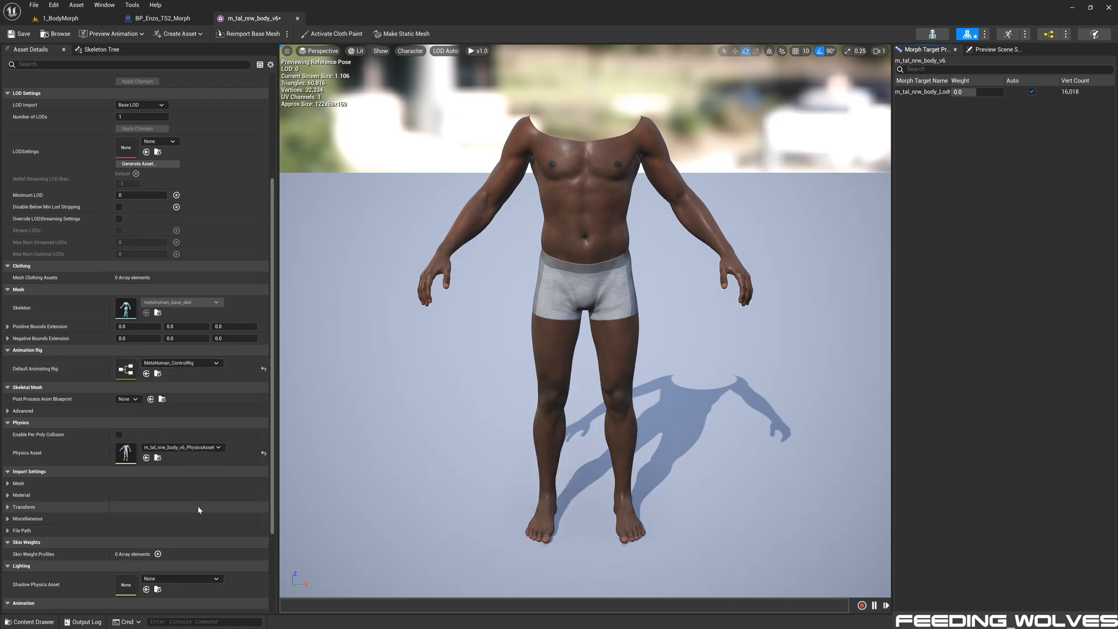
{"action": "left_click", "coordinate": [136, 398]}
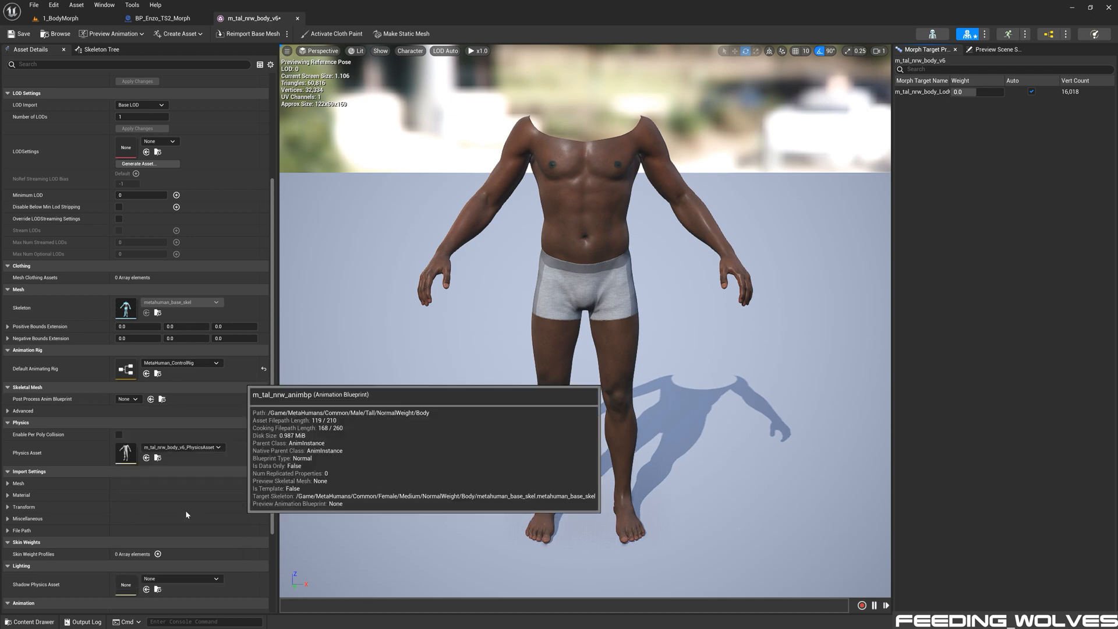
{"action": "left_click", "coordinate": [219, 447]}
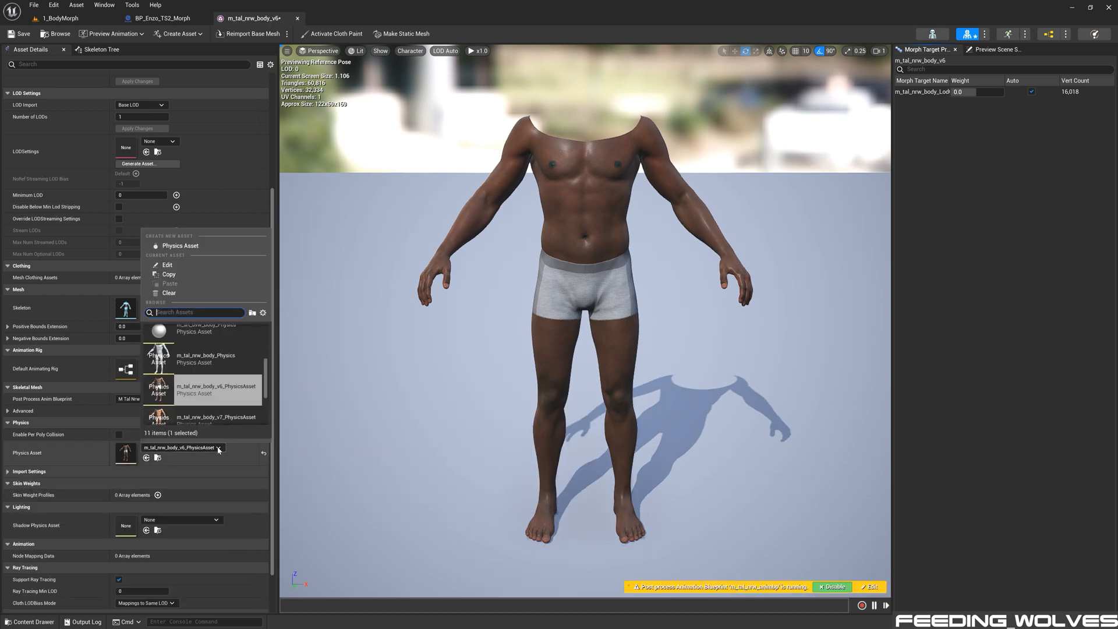
{"action": "mouse_move", "coordinate": [192, 447]}
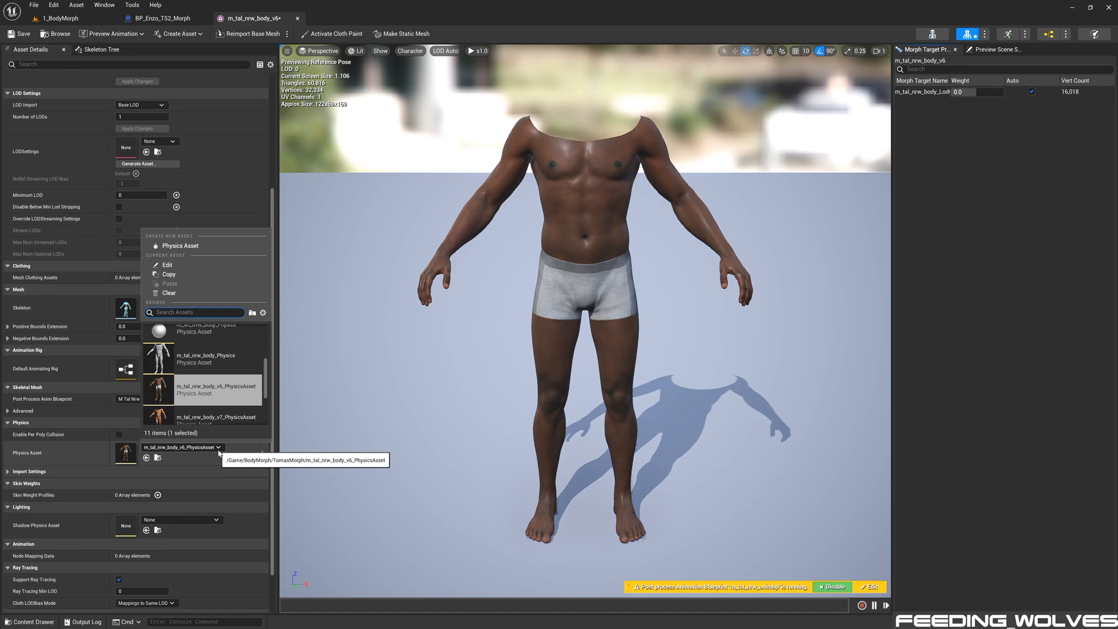
{"action": "left_click", "coordinate": [34, 5]}
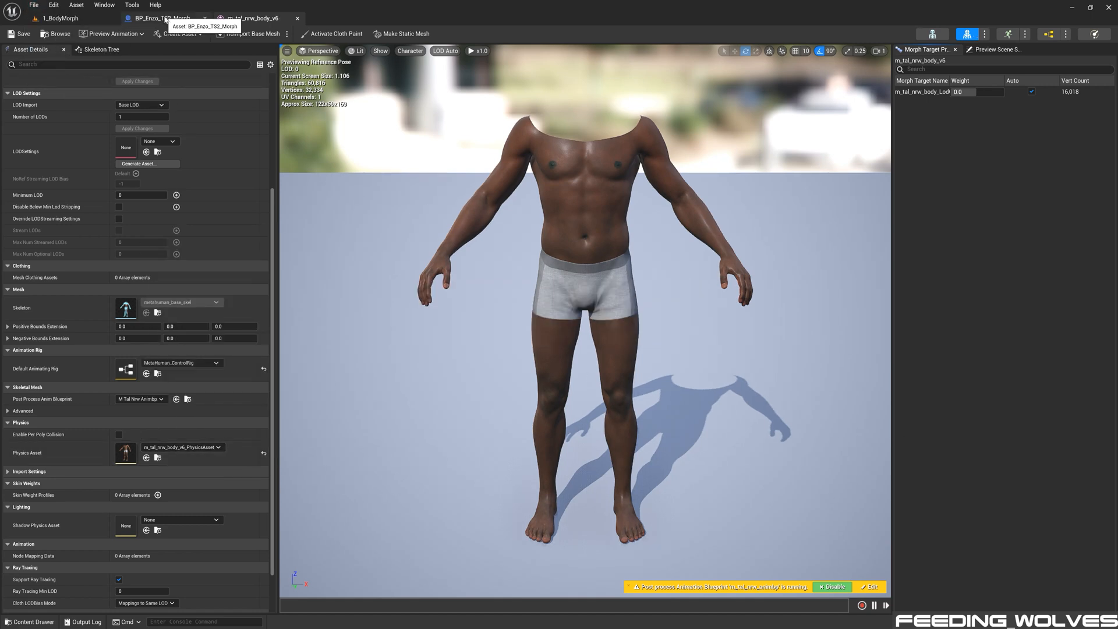
Swap BP_Enzo_TS2_Morph's Body mesh to v6 and add a Set Morph Target (Body) node in its event graph
{"action": "left_click", "coordinate": [164, 18]}
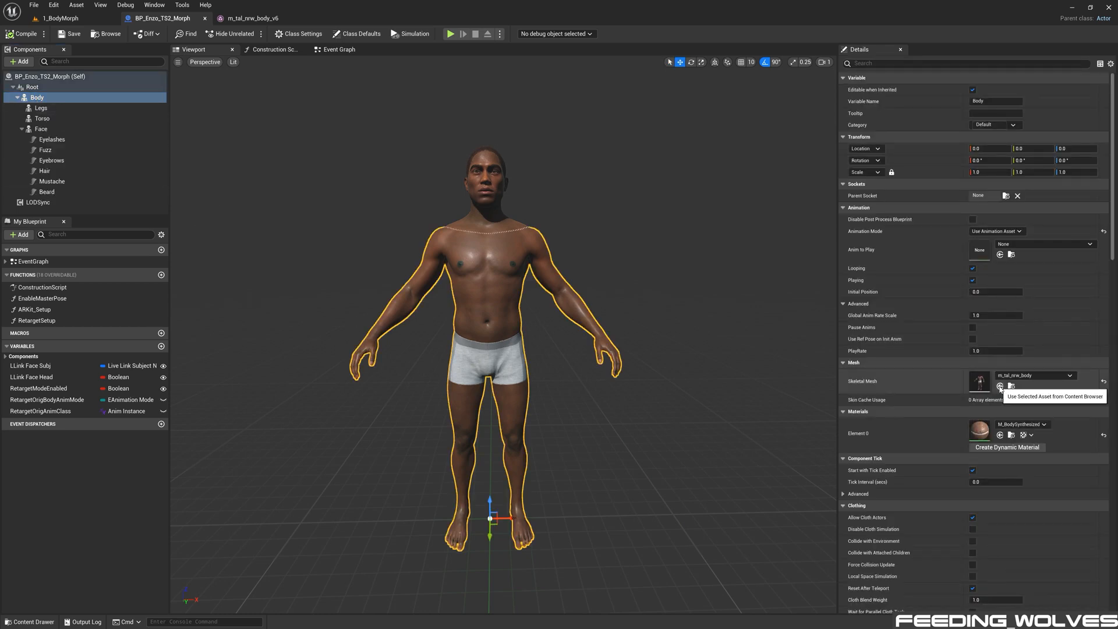
{"action": "left_click", "coordinate": [999, 384]}
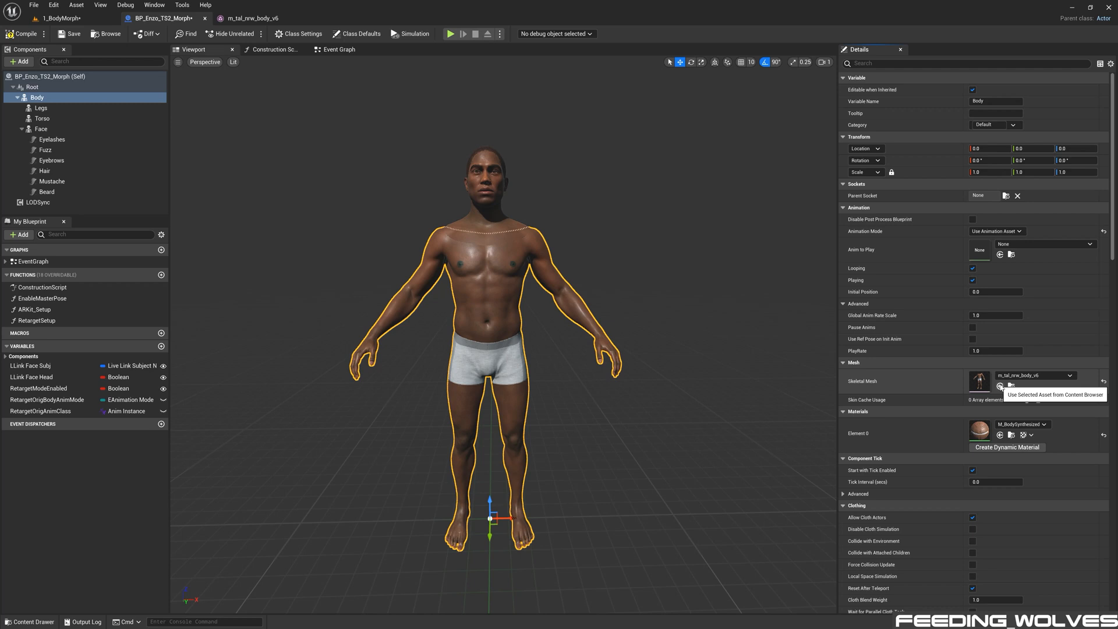
{"action": "left_click", "coordinate": [336, 48]}
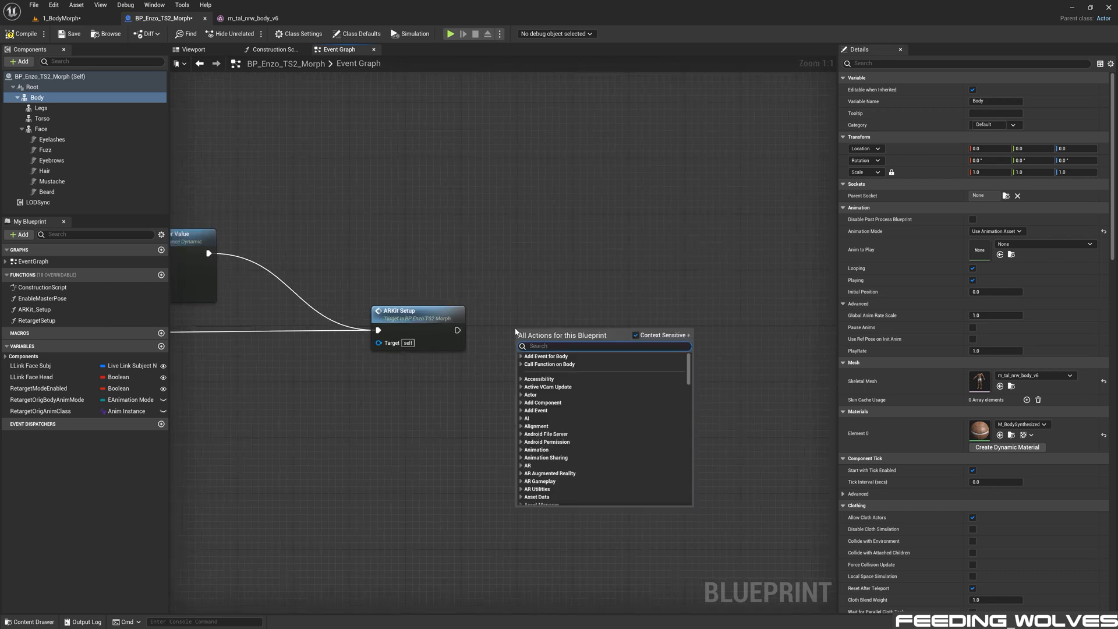
{"action": "type", "text": "set morph"}
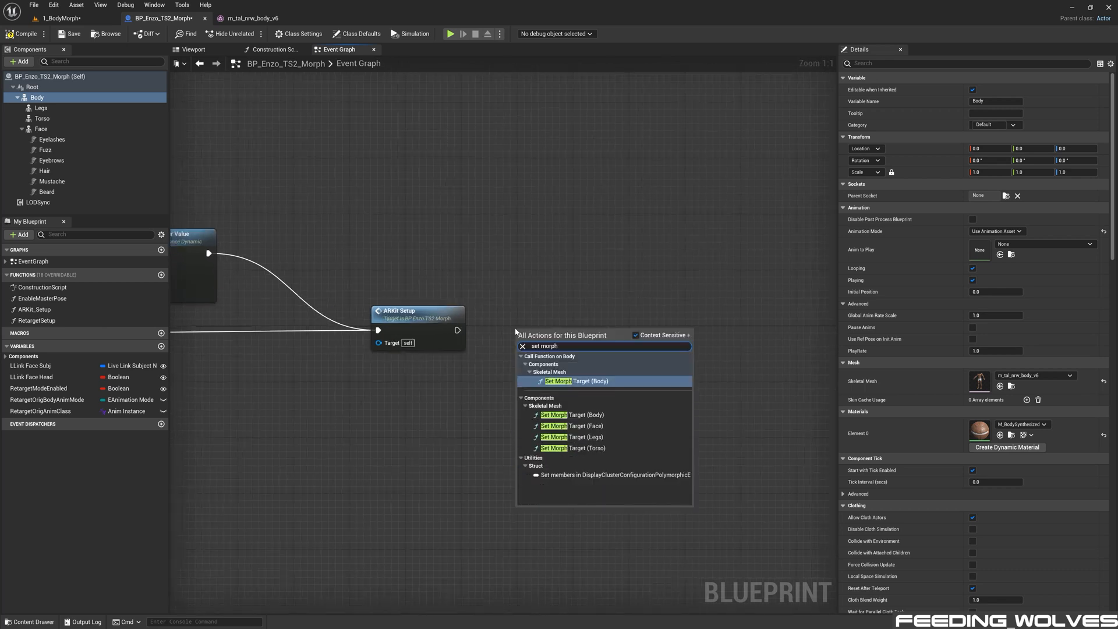
{"action": "left_click", "coordinate": [575, 380]}
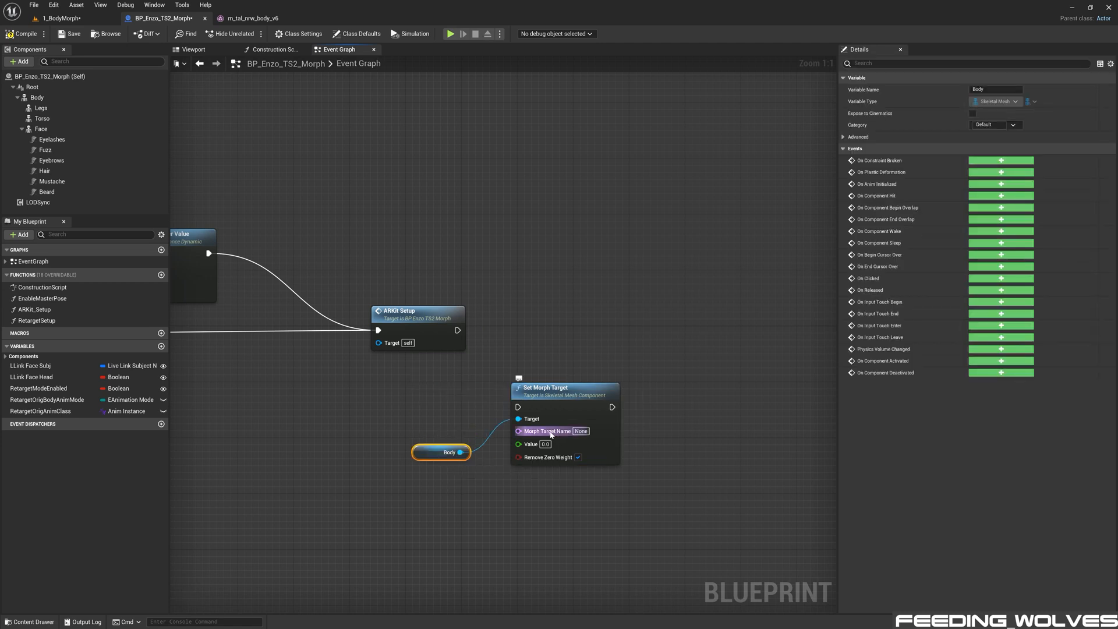
Paste the body morph target name into Set Morph Target and add a new custom event to drive it
{"action": "left_click", "coordinate": [249, 18]}
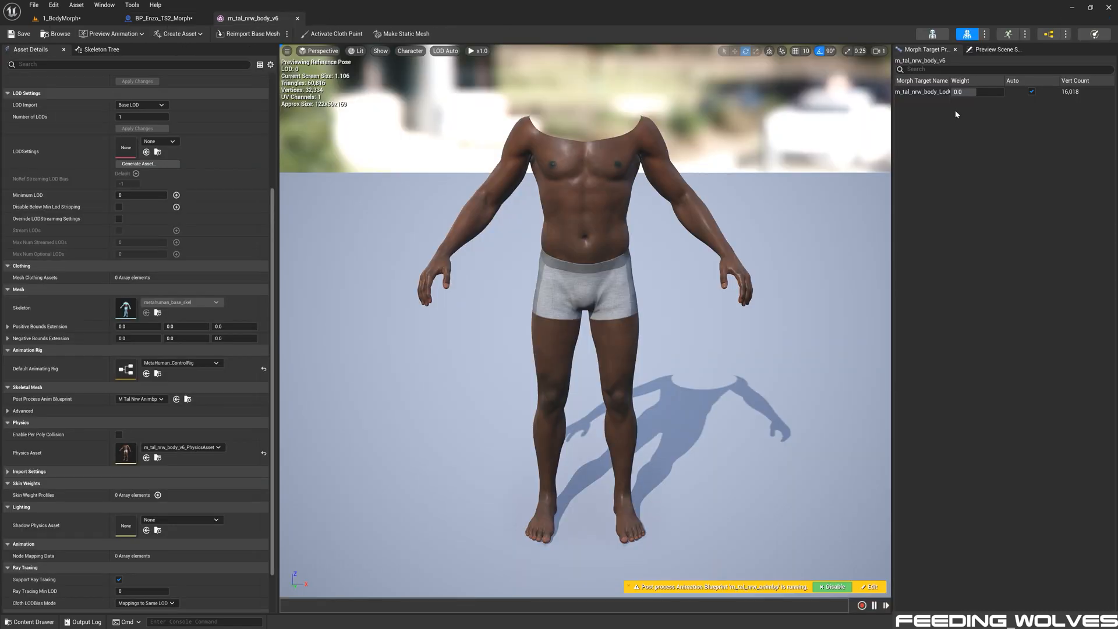
{"action": "left_click", "coordinate": [927, 91]}
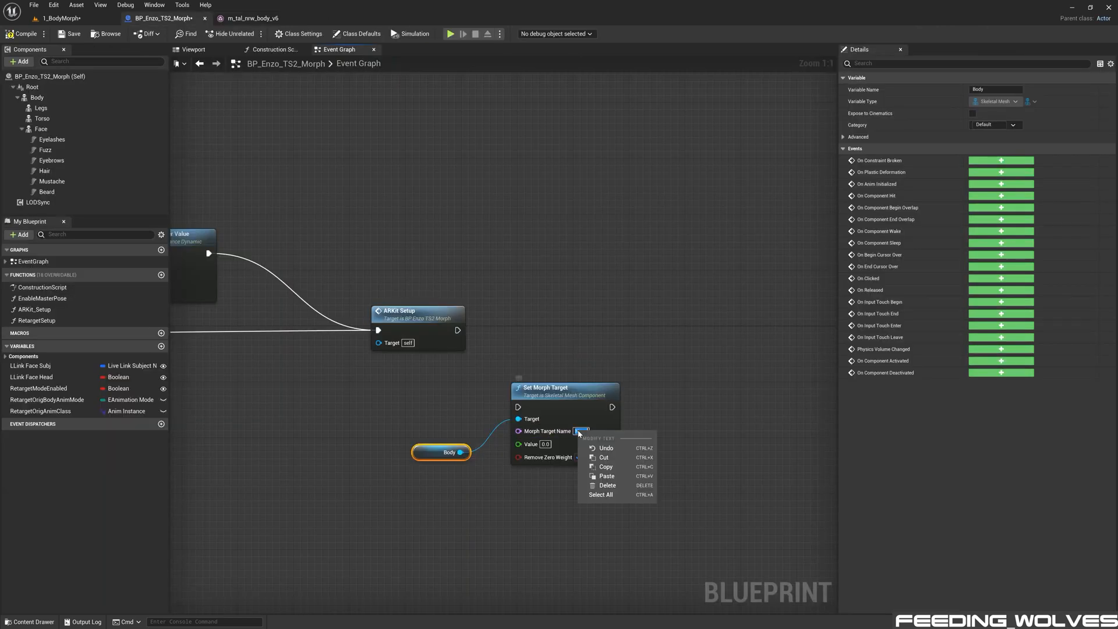
{"action": "left_click", "coordinate": [606, 475]}
{"action": "type", "text": "custom"}
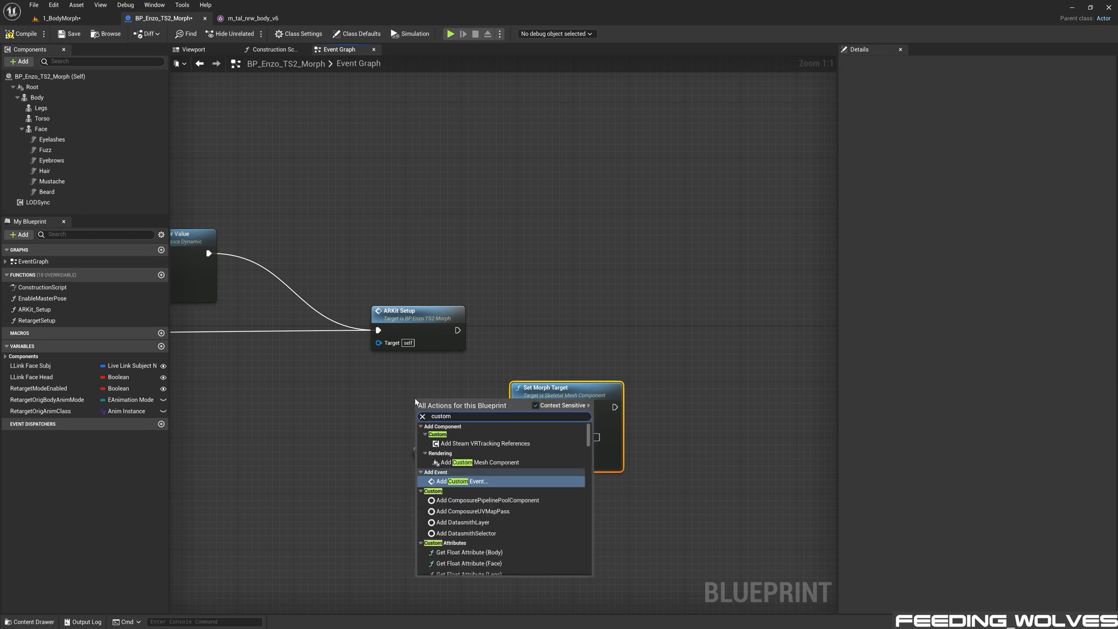
{"action": "left_click", "coordinate": [462, 481]}
{"action": "type", "text": "EnableBody"}
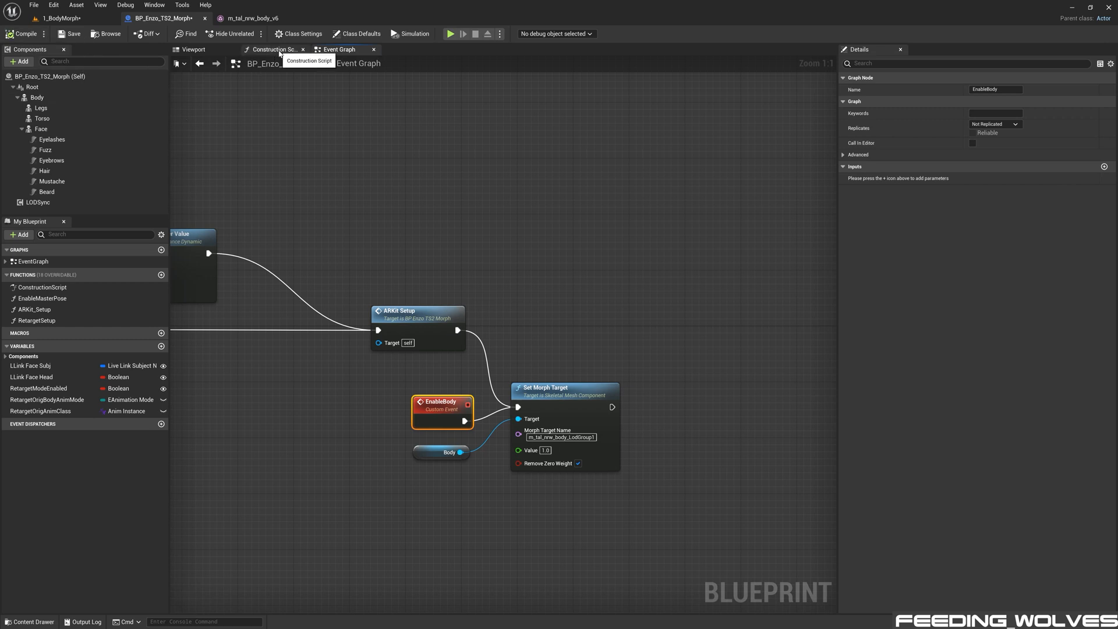
Switch to the construction script graph to wire an Enable Body call after Retarget Setup
{"action": "left_click", "coordinate": [274, 49]}
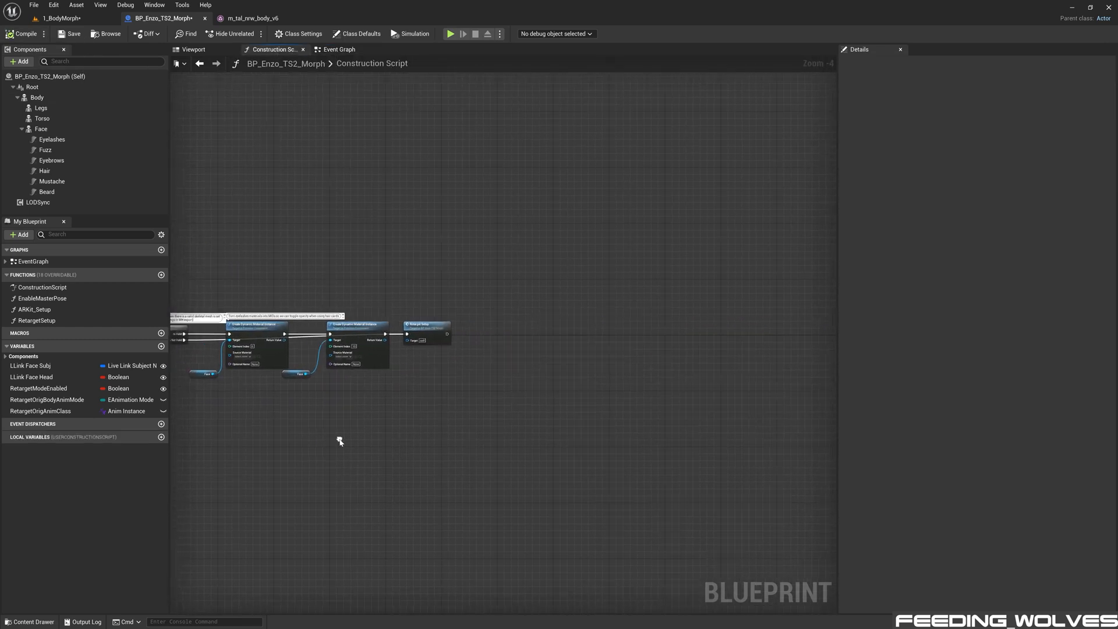
{"action": "scroll", "scroll_direction": "up", "scroll_amount": 3}
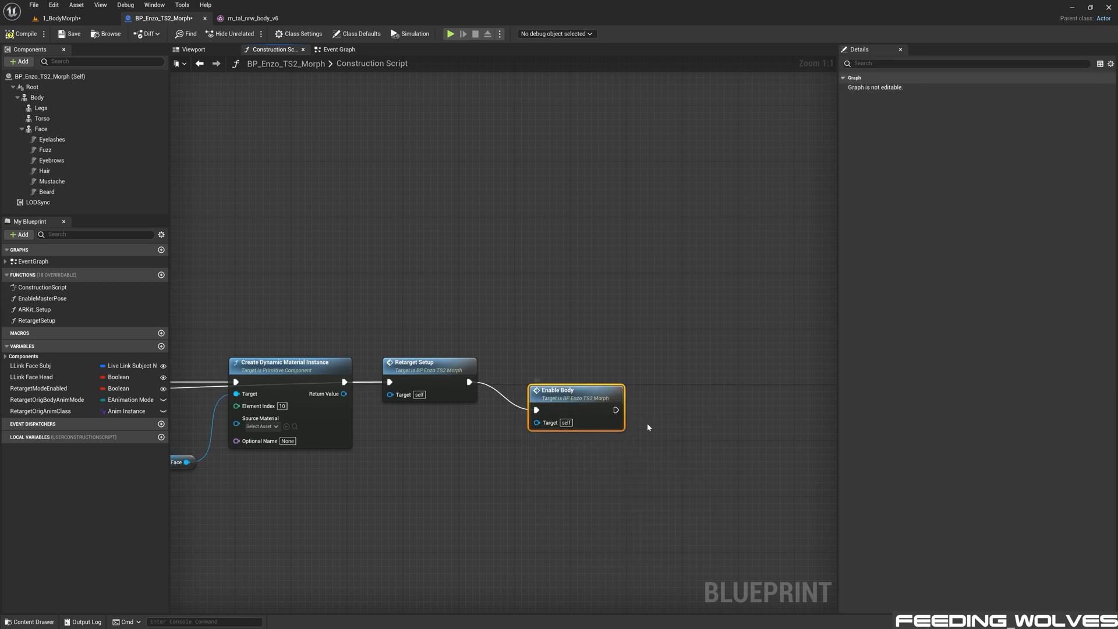
{"action": "mouse_move", "coordinate": [24, 34]}
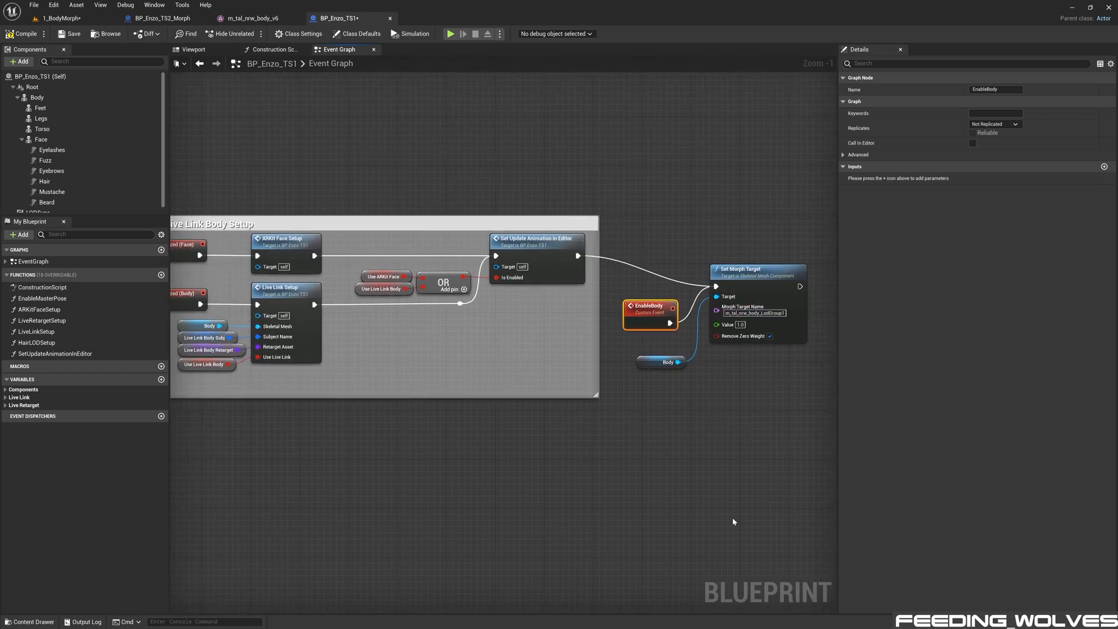
Go to BP_Enzo_TS1's construction script to call Enable Body after Set Anim Instance Class
{"action": "left_click", "coordinate": [273, 49]}
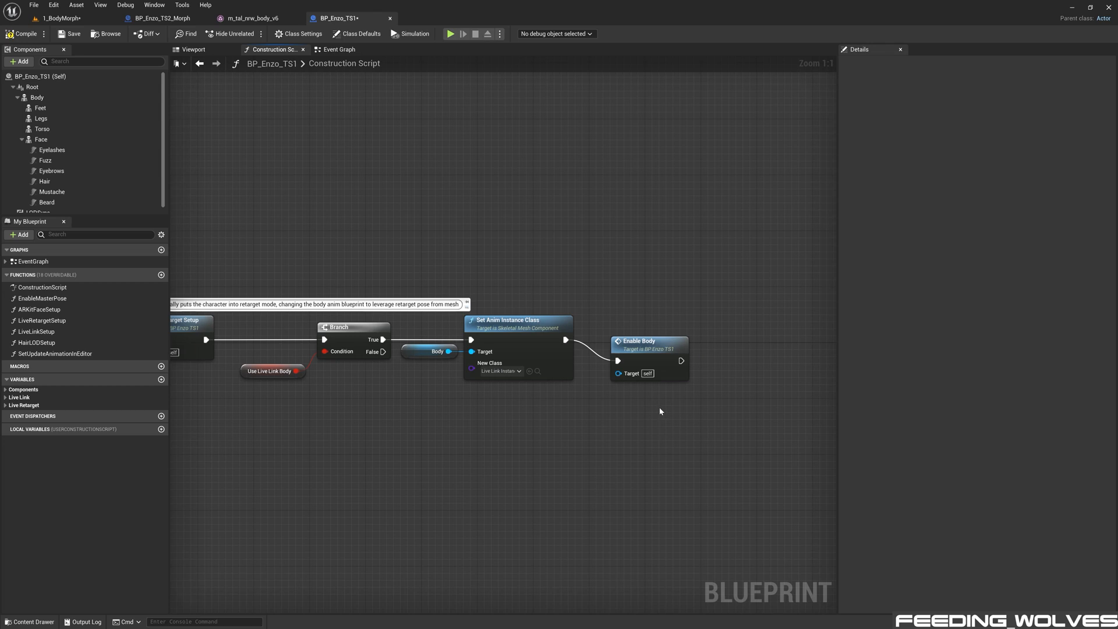
{"action": "mouse_move", "coordinate": [529, 595]}
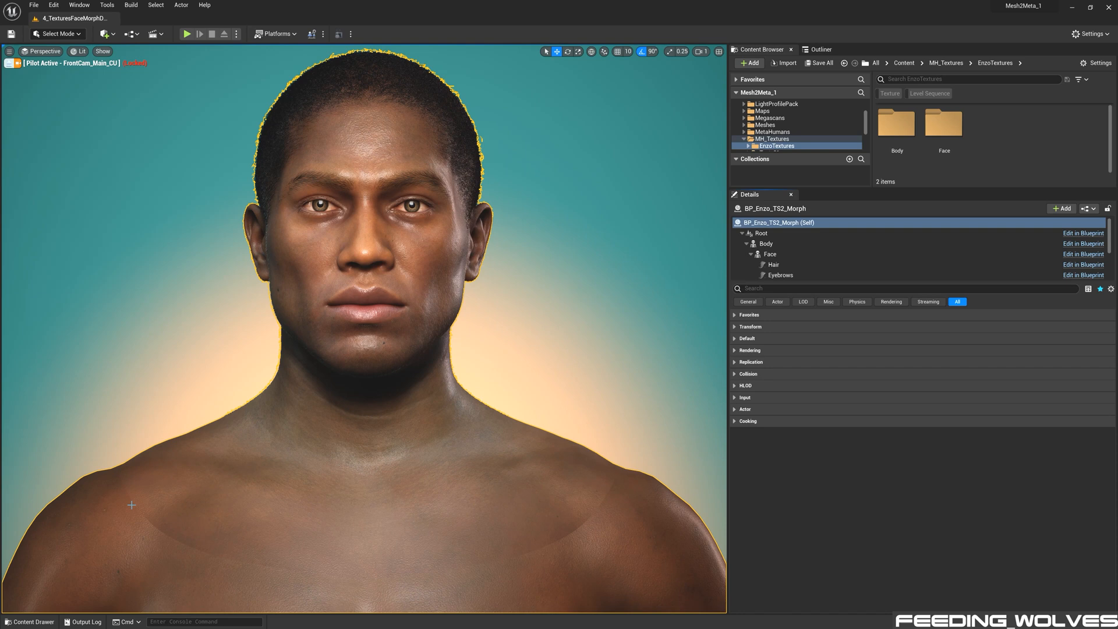
{"action": "mouse_move", "coordinate": [515, 567]}
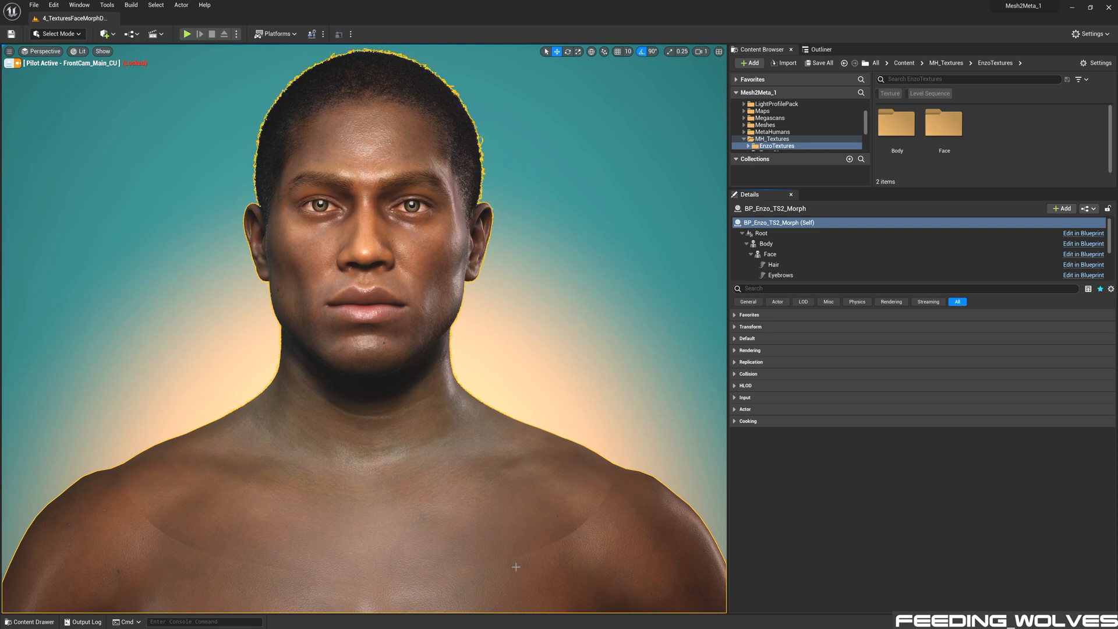
{"action": "mouse_move", "coordinate": [620, 472]}
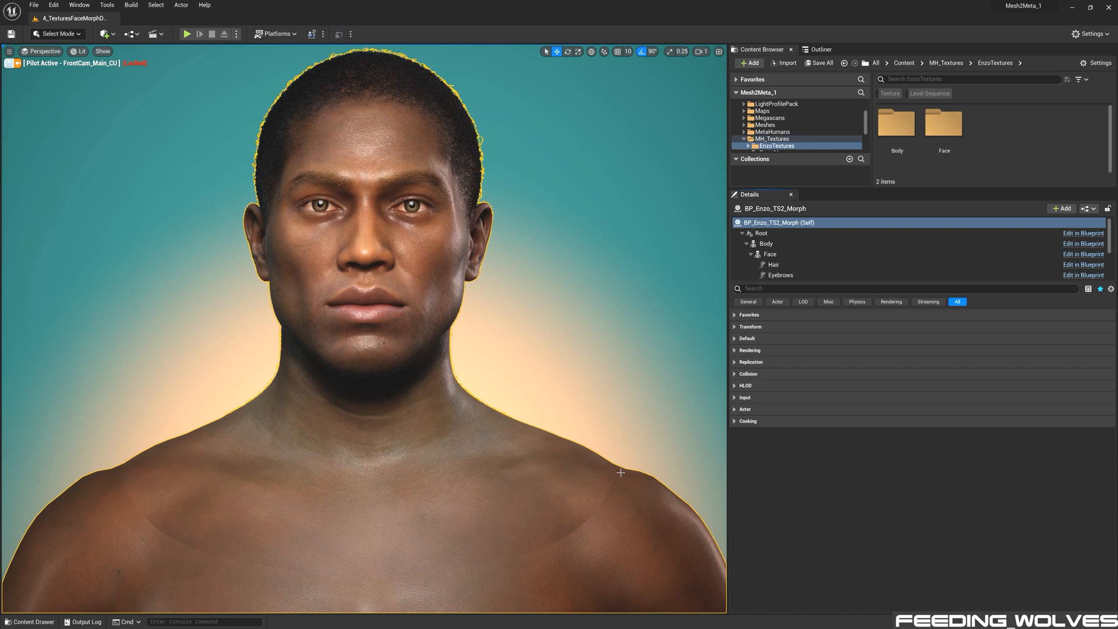
{"action": "mouse_move", "coordinate": [544, 548]}
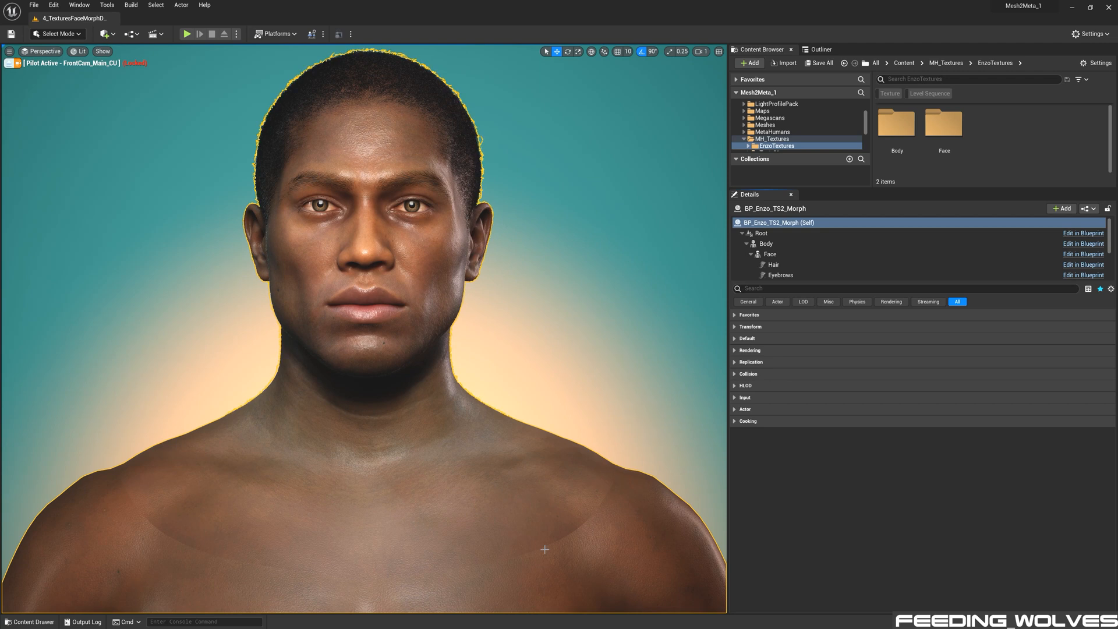
{"action": "mouse_move", "coordinate": [116, 487]}
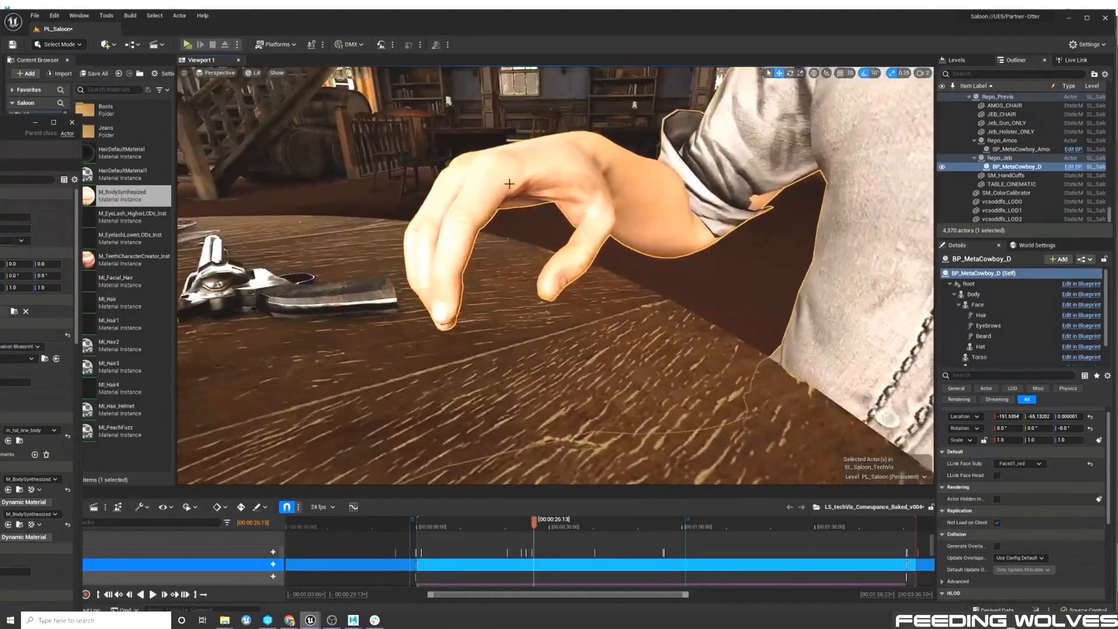
{"action": "left_click", "coordinate": [351, 619]}
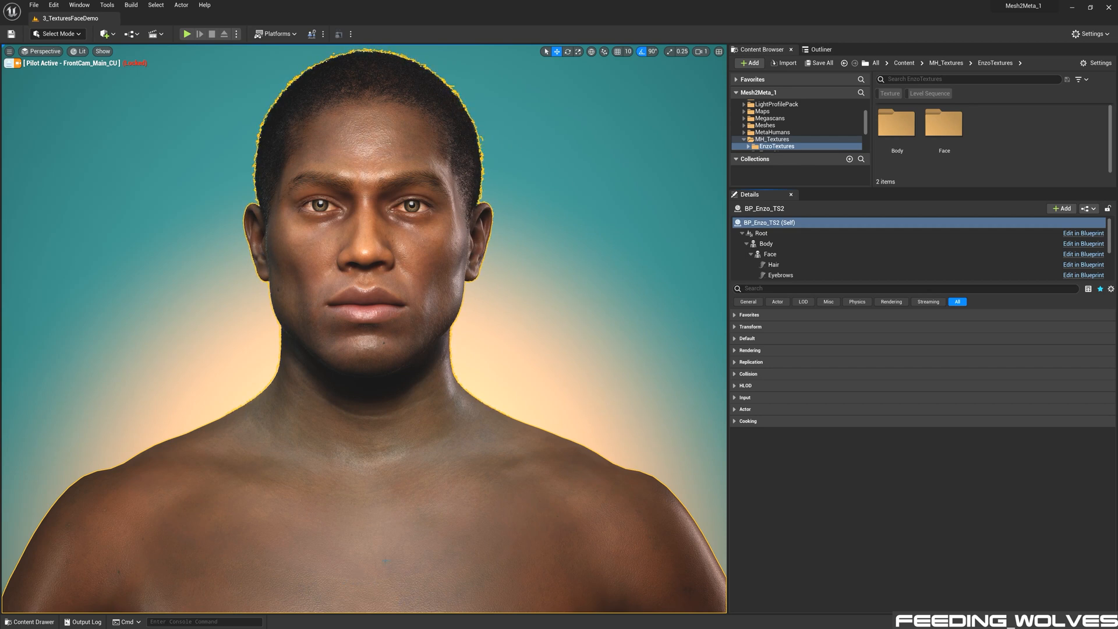
Select Enzo's Body component and open its Element 0 M_BodySynthesized material instance for editing
{"action": "left_click", "coordinate": [766, 244]}
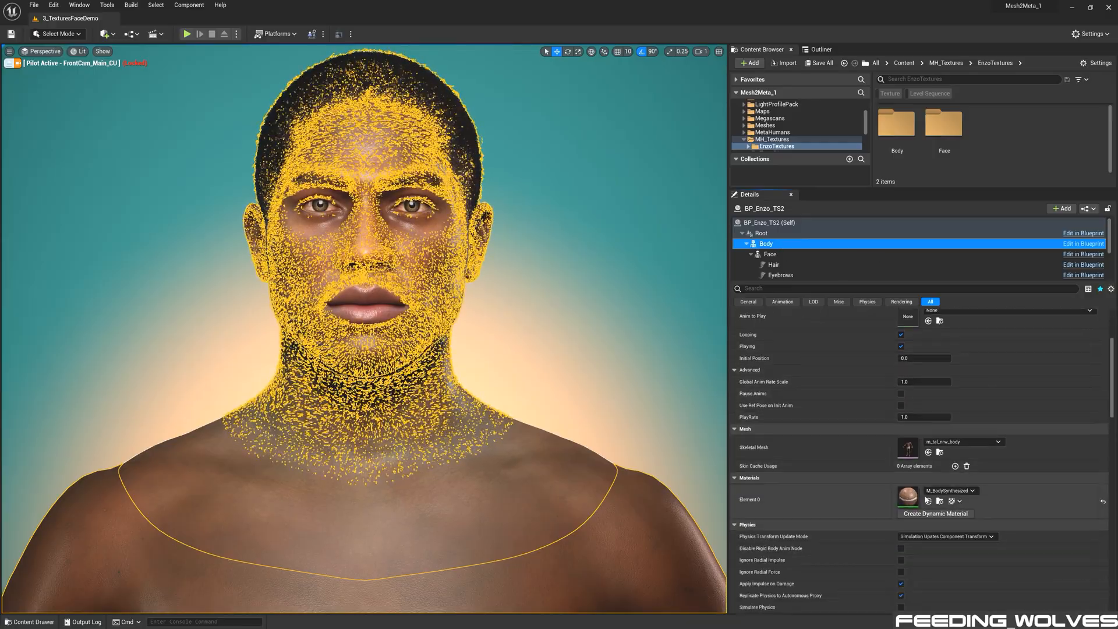
{"action": "double_click", "coordinate": [908, 496]}
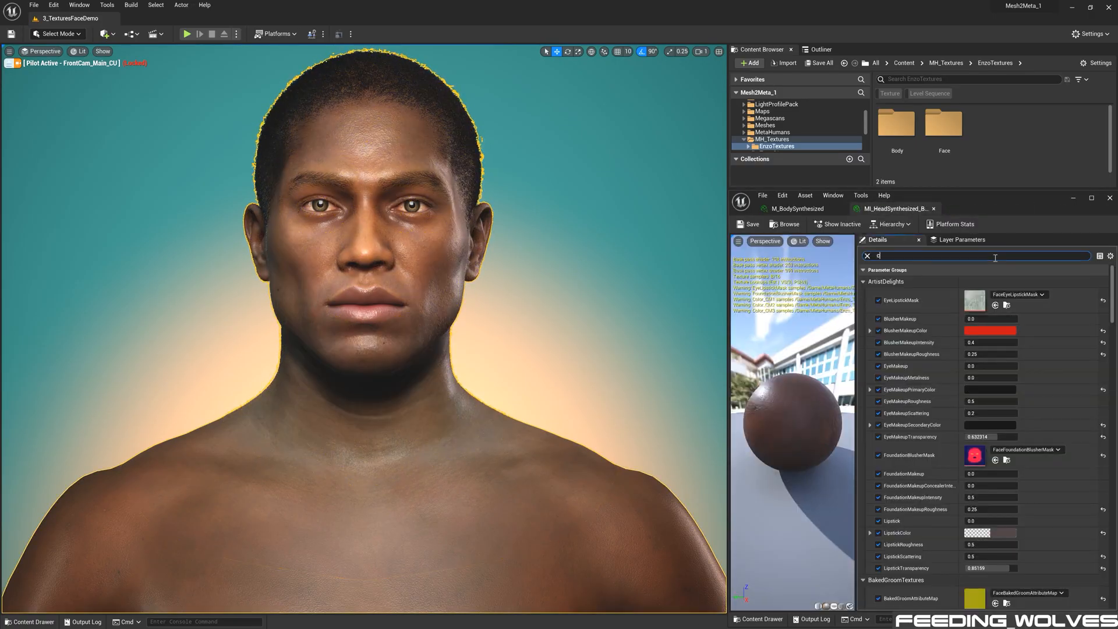
{"action": "type", "text": "hest"}
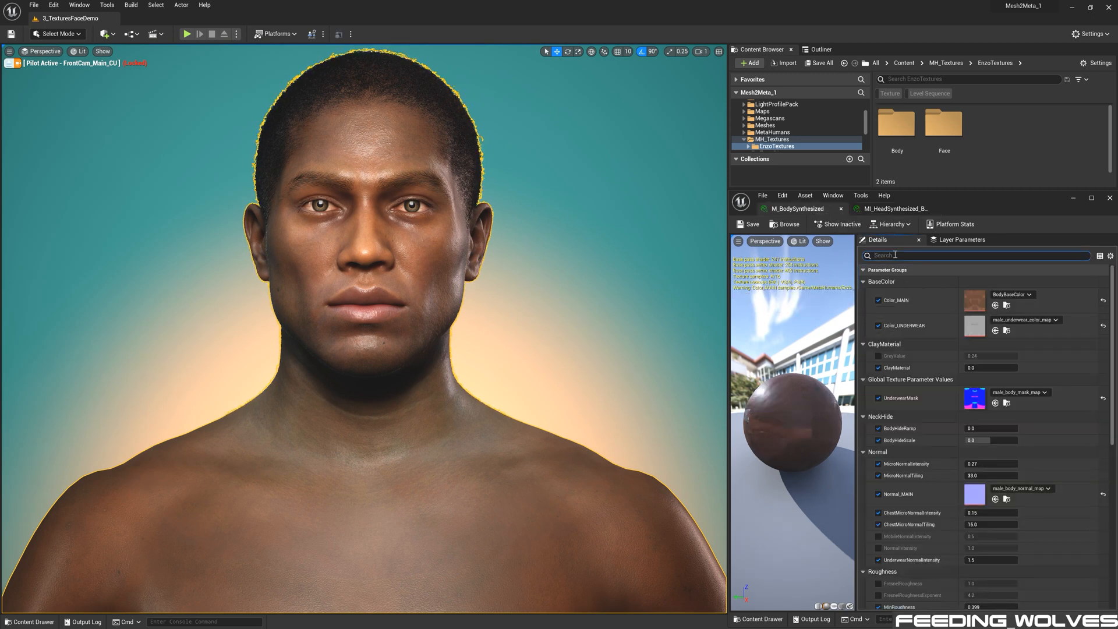
Filter parameters by 'chest', set ChestMicroNormalIntensity to 0.15 and adjust the chest roughness value
{"action": "type", "text": "chest"}
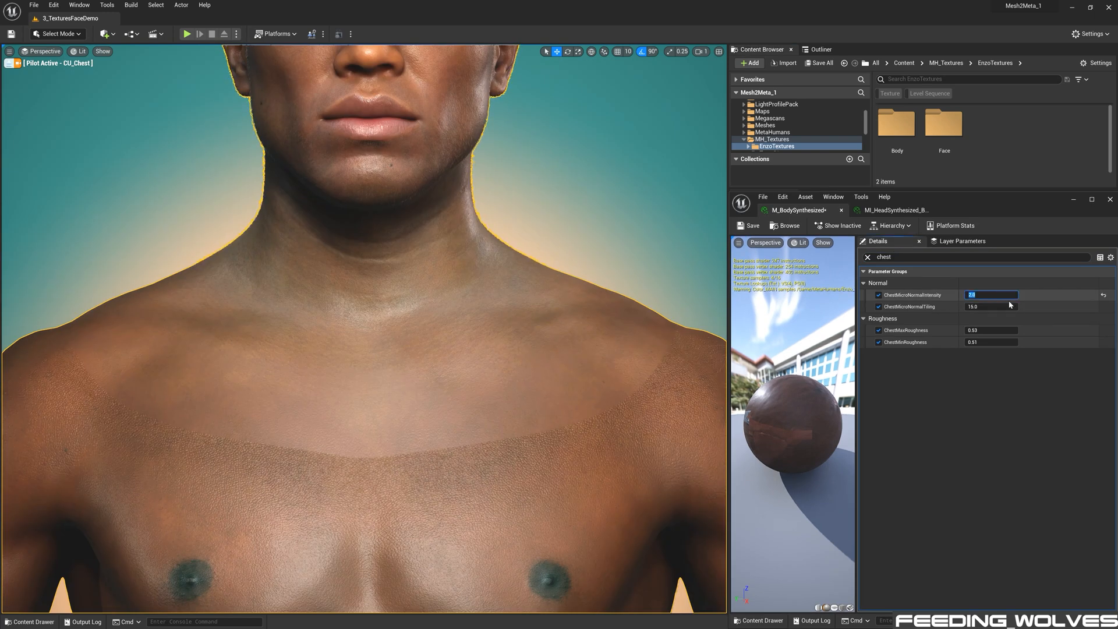
{"action": "type", "text": "0.15"}
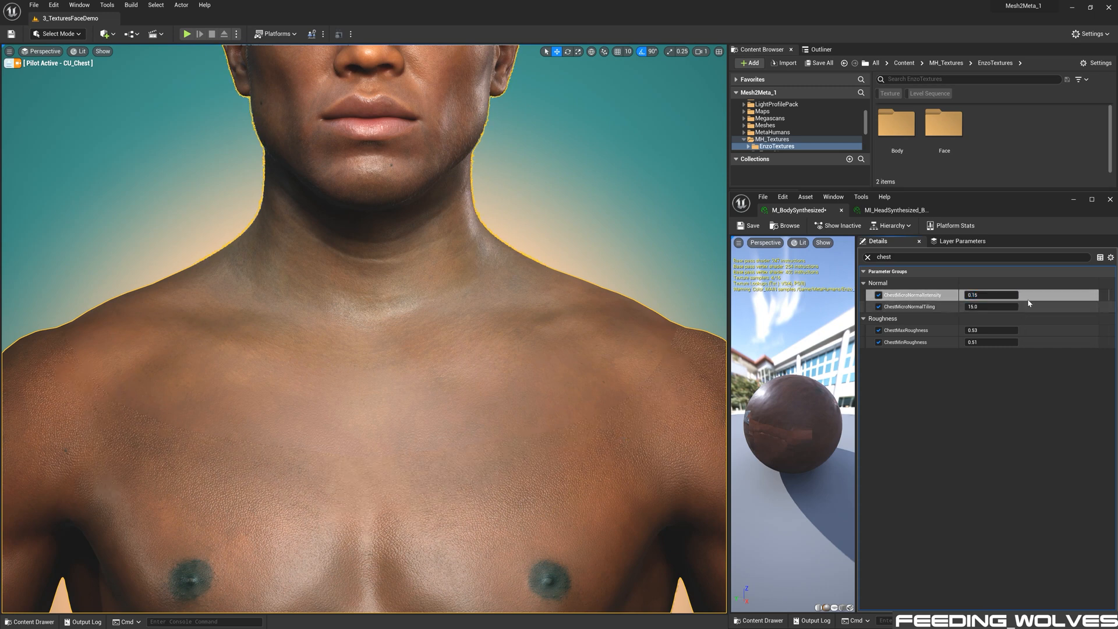
{"action": "triple_click", "coordinate": [991, 307]}
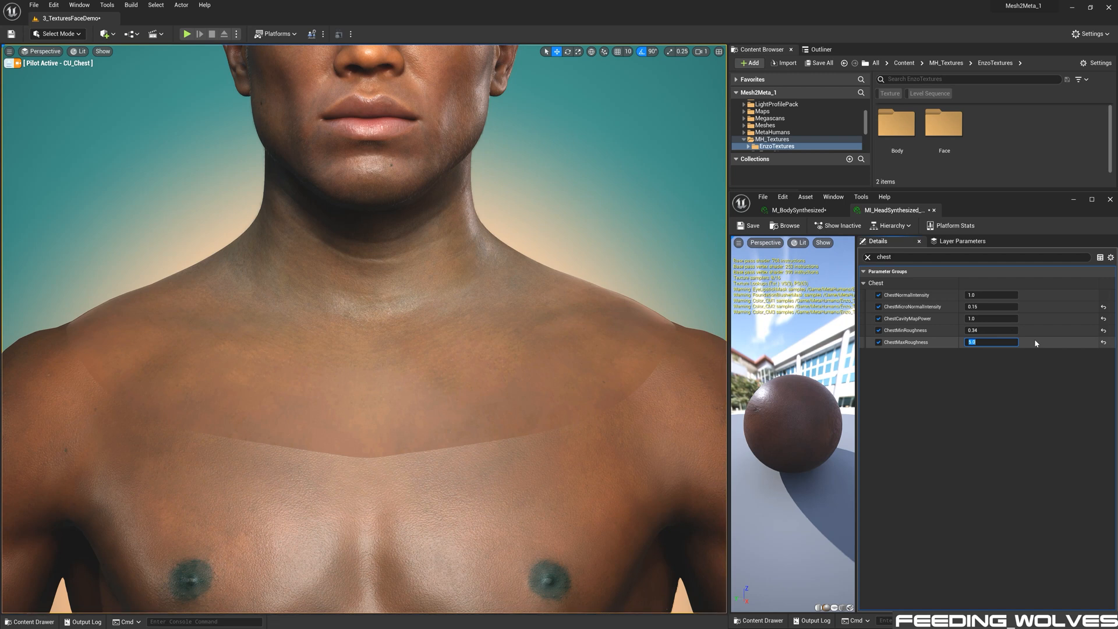
{"action": "left_click", "coordinate": [893, 210]}
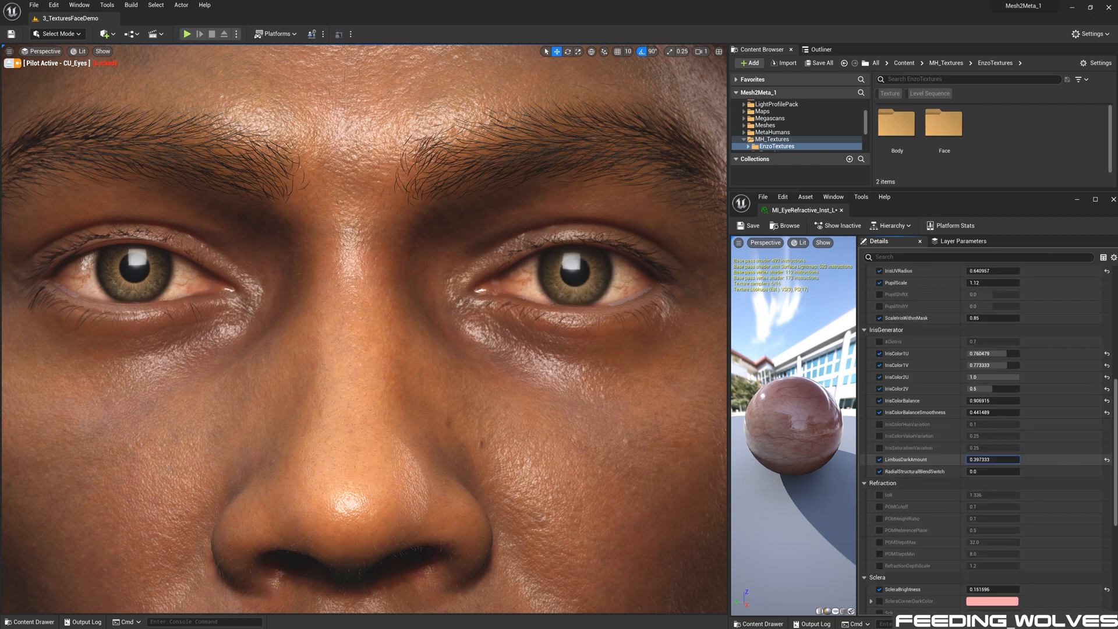
Raise MI_EyeRefractive's LimbusDarkAmount to 1.0
{"action": "type", "text": "1.0"}
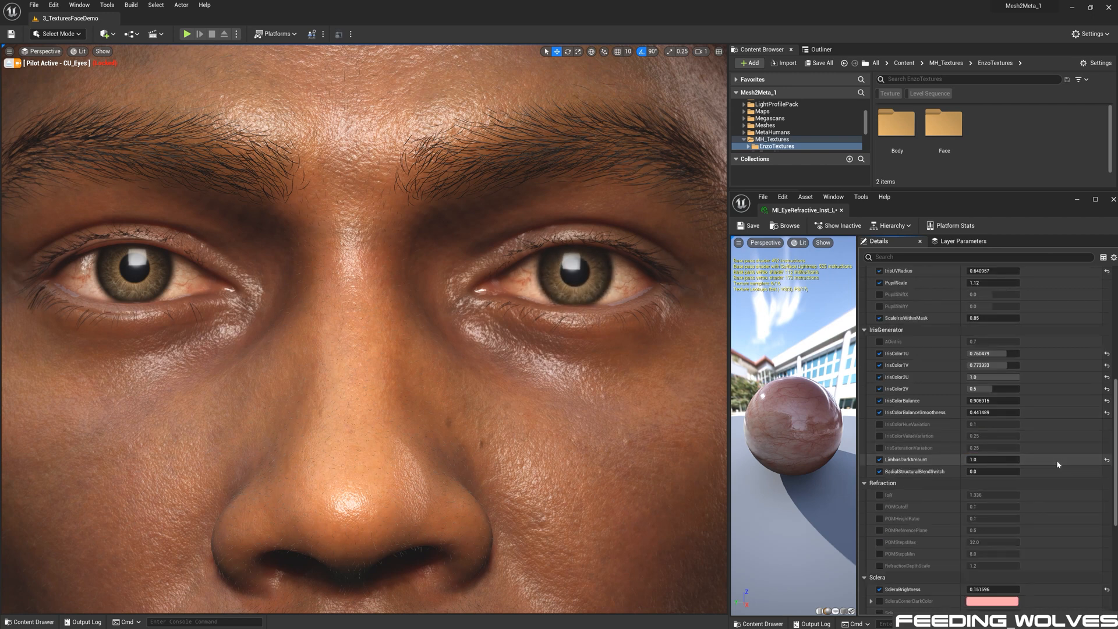
{"action": "scroll", "scroll_direction": "down", "scroll_amount": 3}
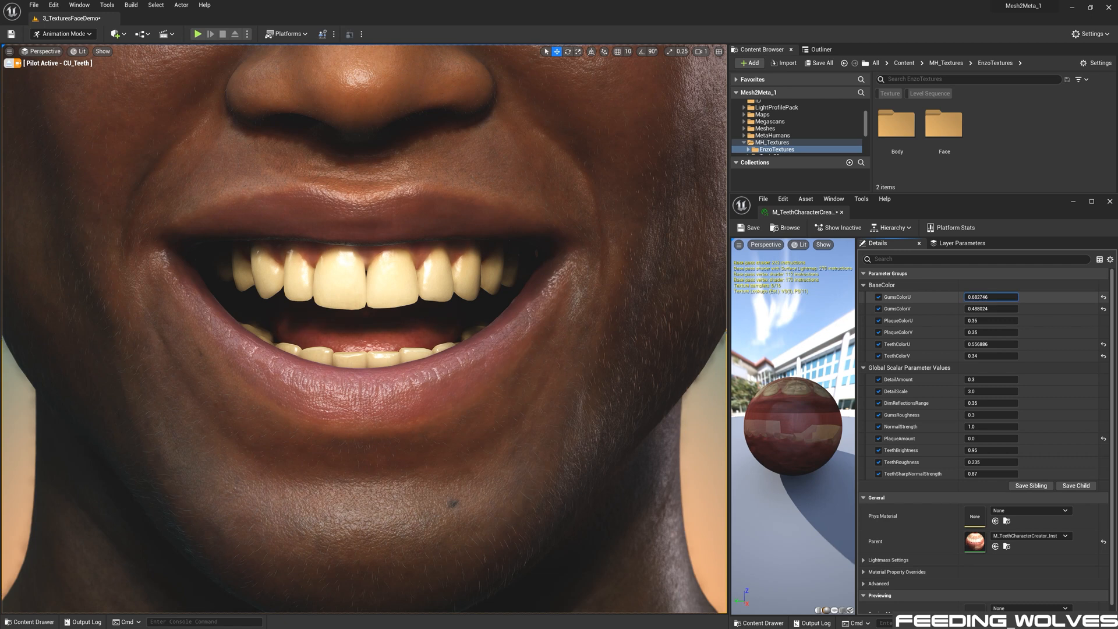
Adjust TeethSharpNormalStrength through 0.71 and 0.83 to a final value of 0.87
{"action": "type", "text": "0.709412"}
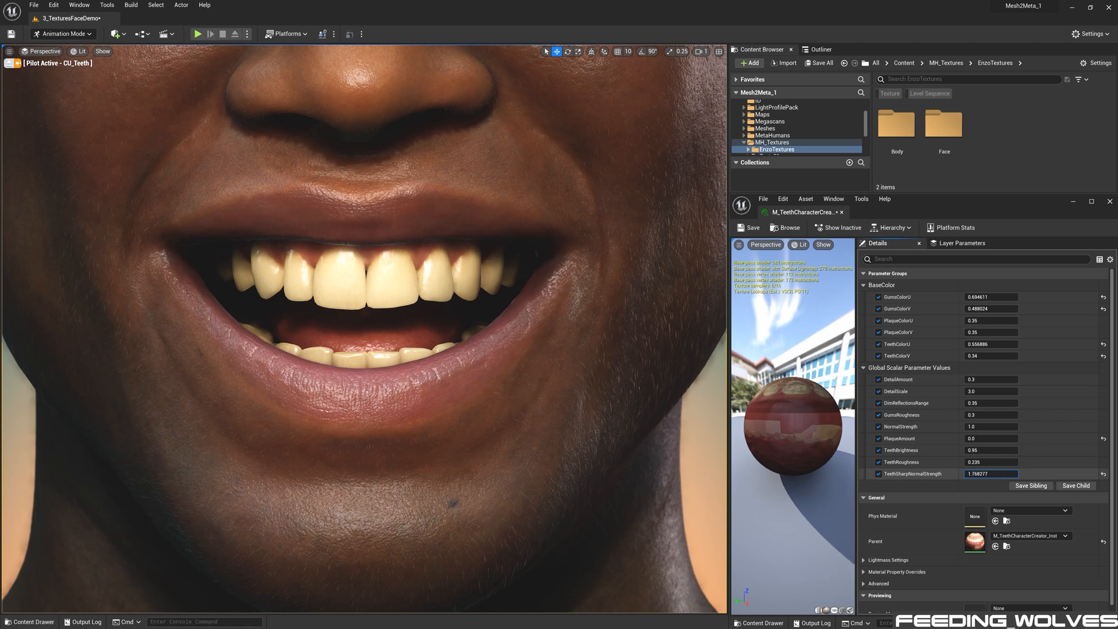
{"action": "type", "text": "0.834313"}
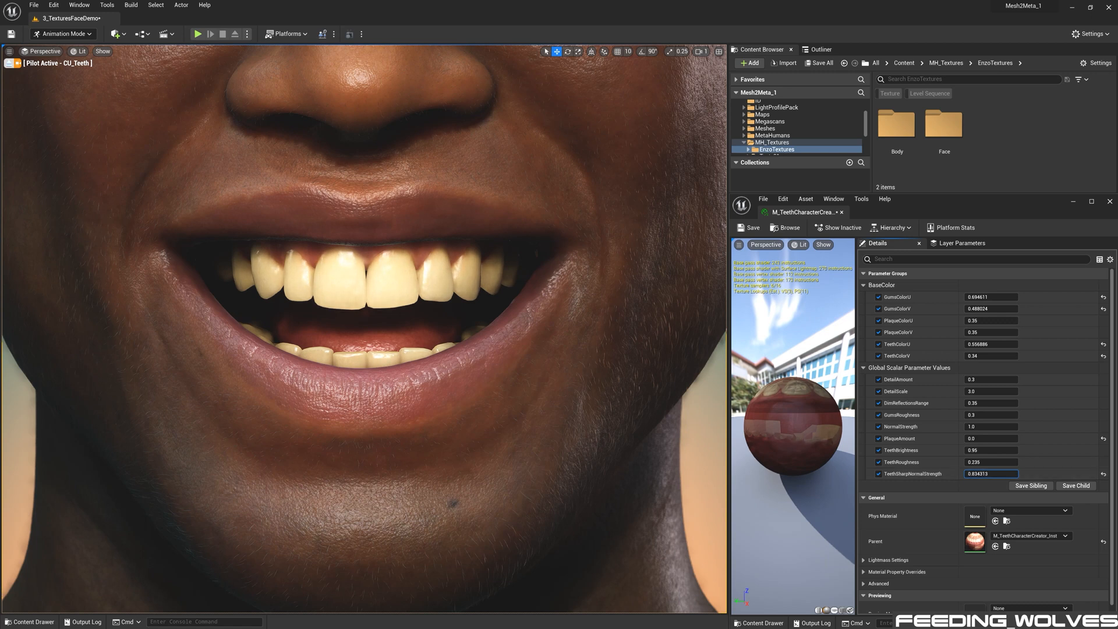
{"action": "type", "text": "0.87"}
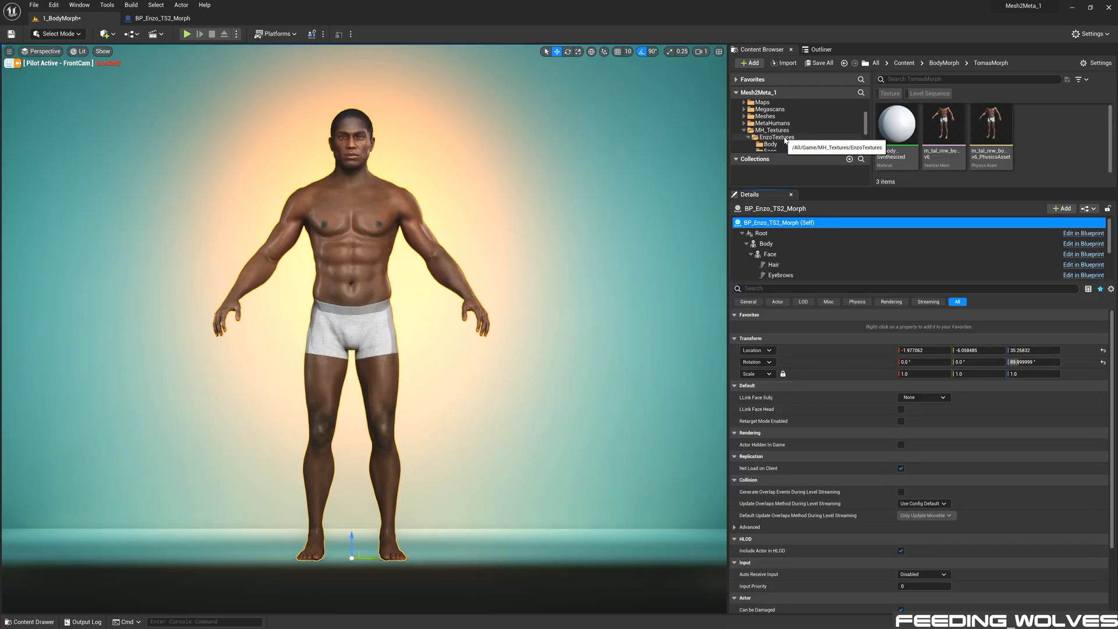
Inspect Enzo's imported face roughness texture and bring up the Body texture folder
{"action": "left_click", "coordinate": [776, 137]}
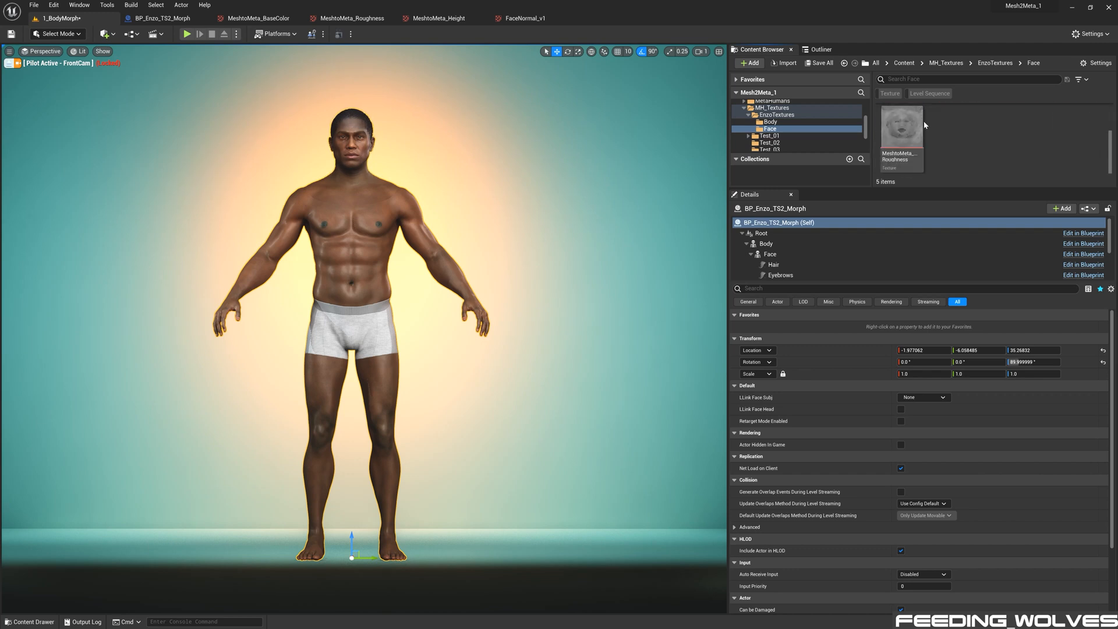
{"action": "left_click", "coordinate": [349, 17]}
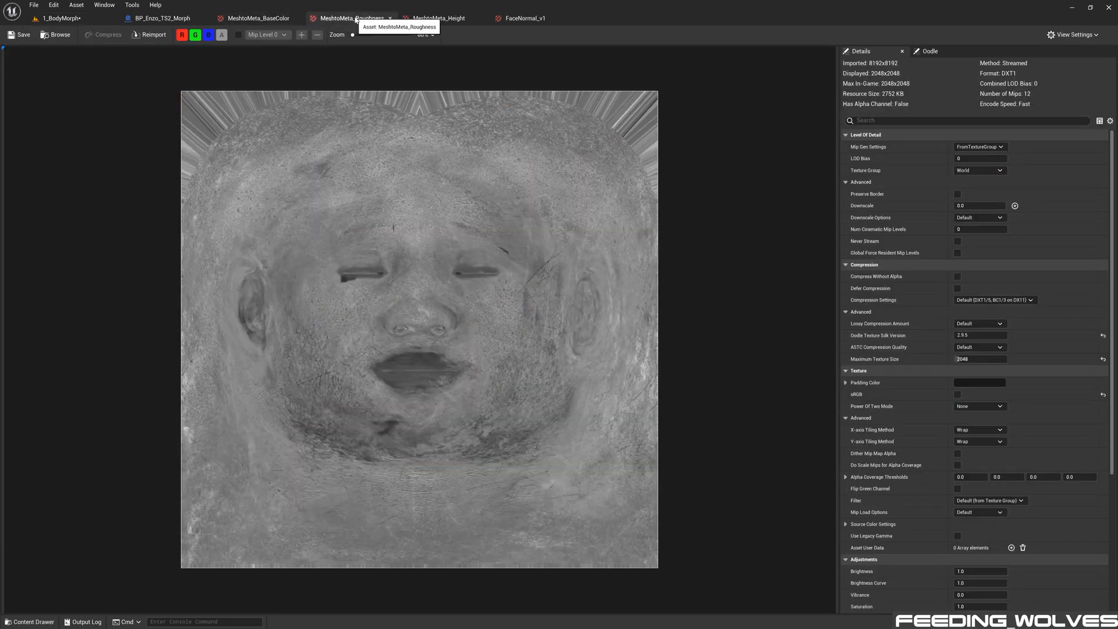
{"action": "left_click", "coordinate": [525, 18]}
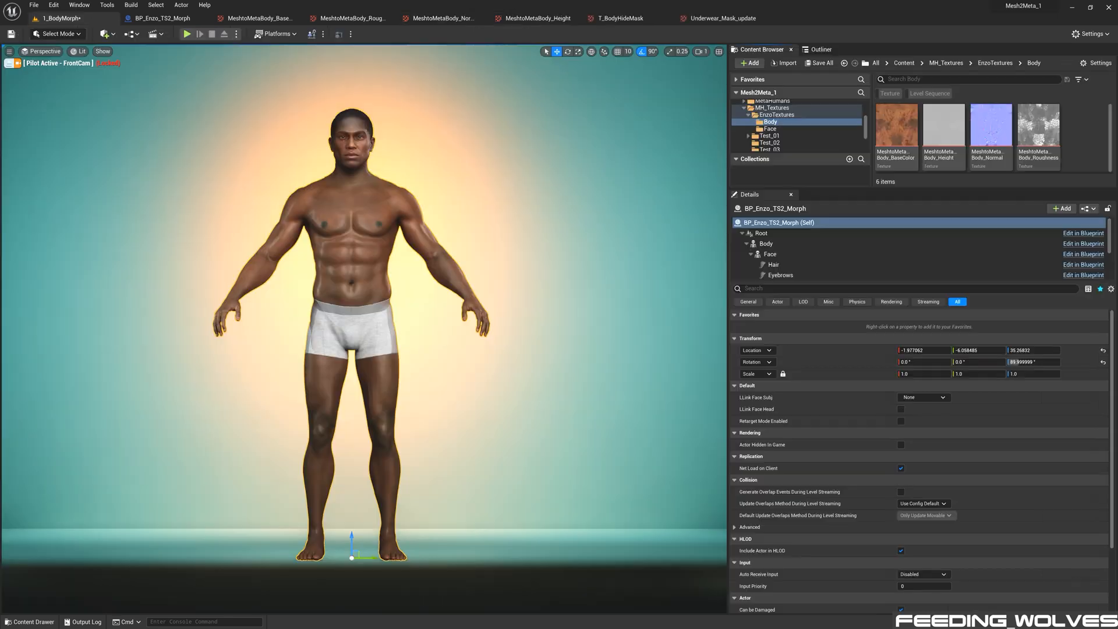
{"action": "mouse_move", "coordinate": [257, 17]}
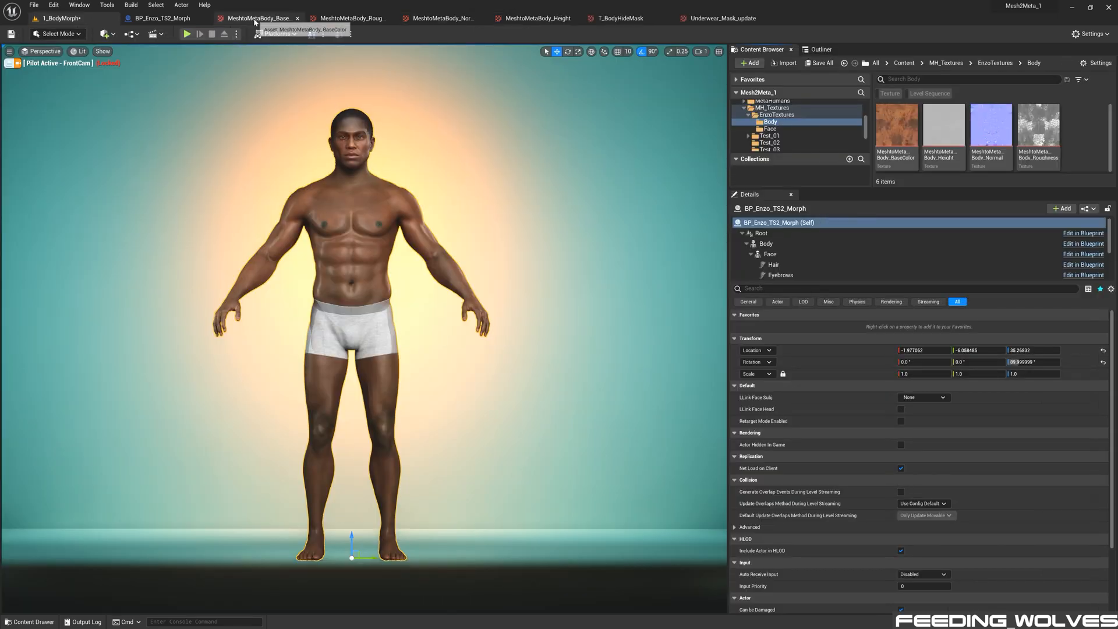
Inspect the body roughness, body normal map and T_BodyHideMask textures
{"action": "left_click", "coordinate": [349, 17]}
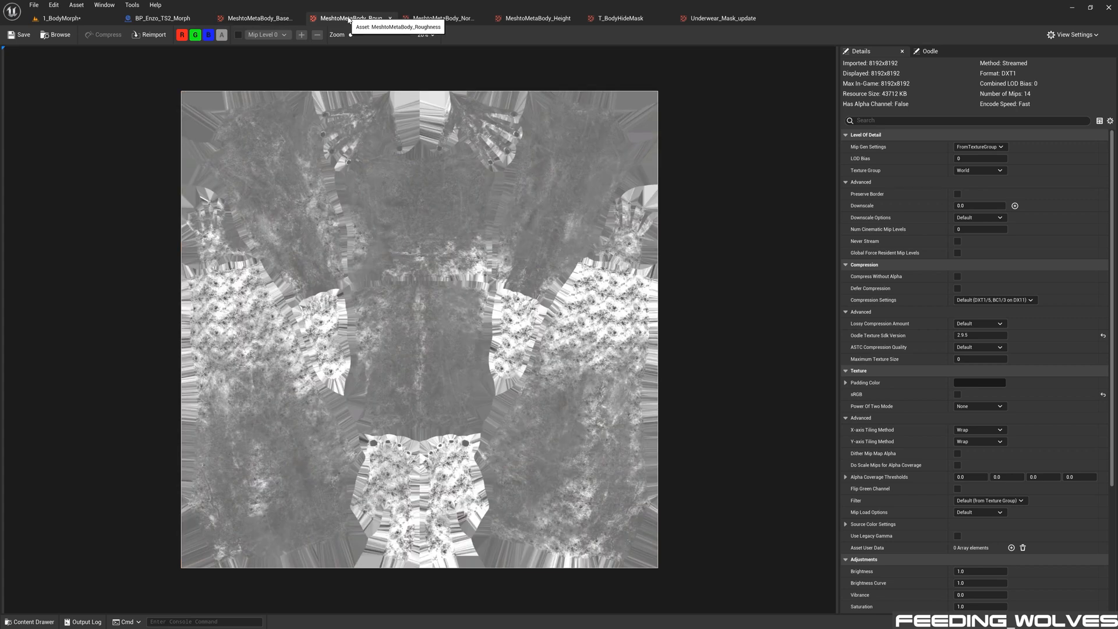
{"action": "left_click", "coordinate": [536, 17]}
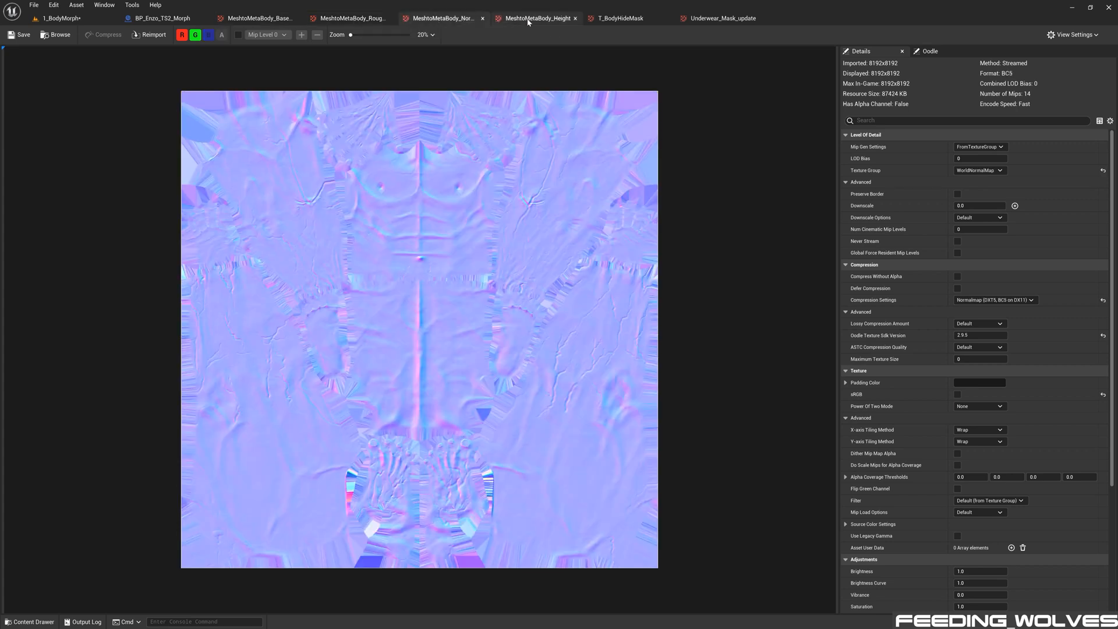
{"action": "left_click", "coordinate": [618, 17]}
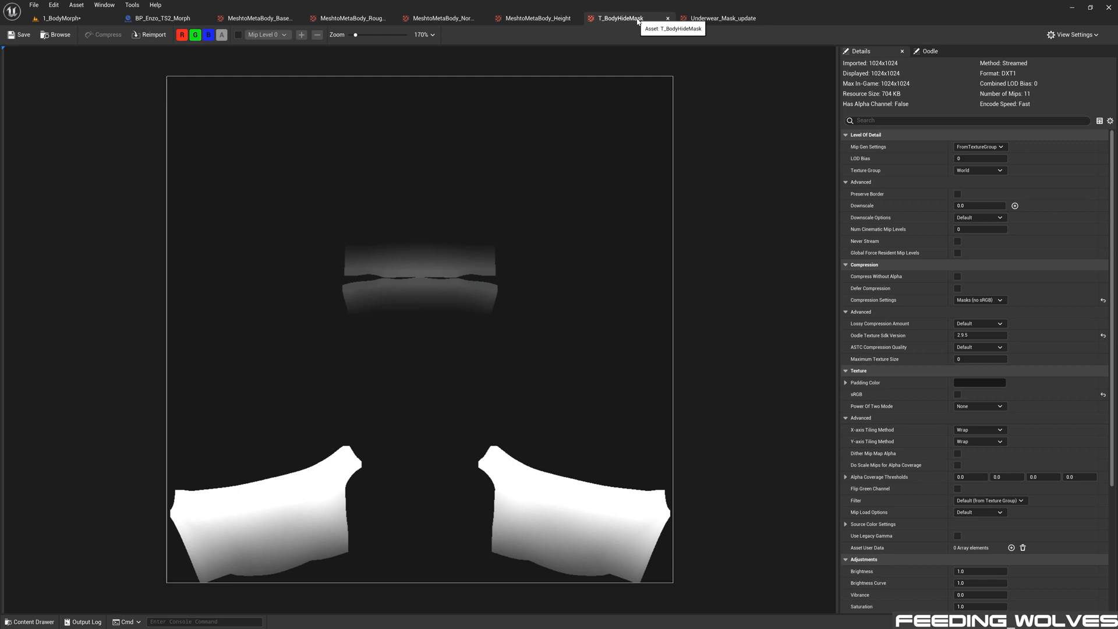
{"action": "mouse_move", "coordinate": [733, 27]}
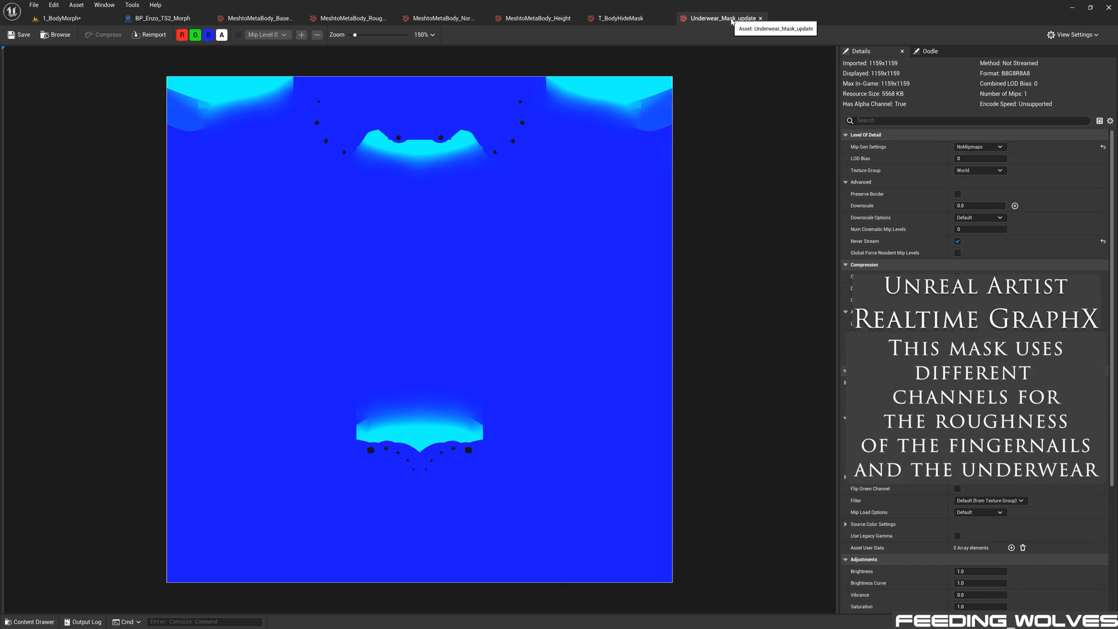
{"action": "mouse_move", "coordinate": [725, 34]}
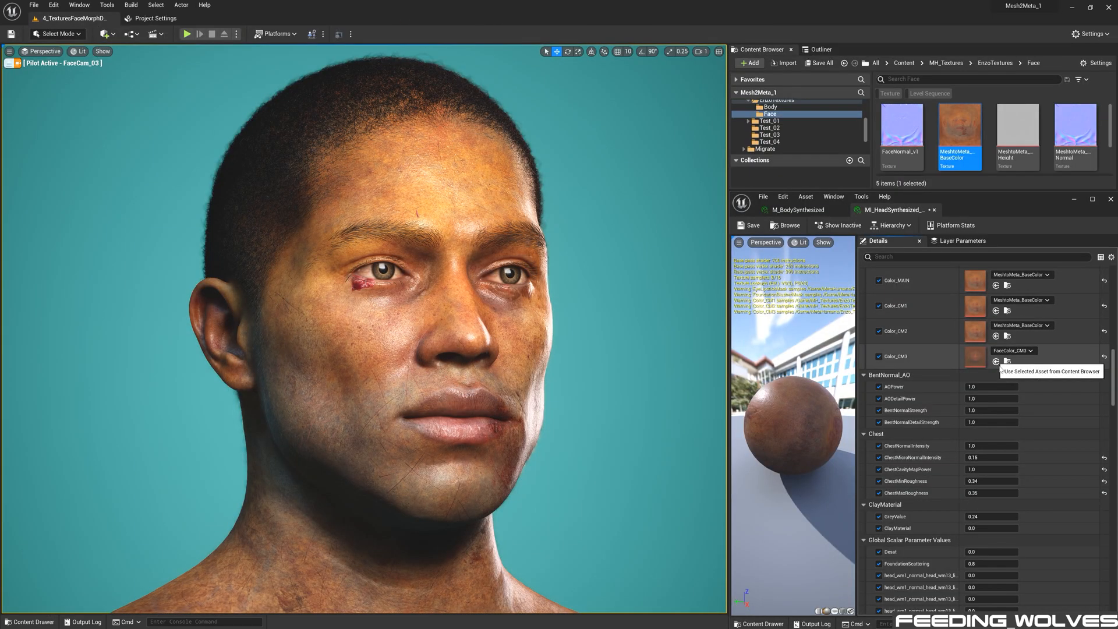
Assign the imported body base colour to Color_MAIN and T_BodyHideMask to UnderwearMask in the body material
{"action": "scroll", "scroll_direction": "down", "scroll_amount": 3}
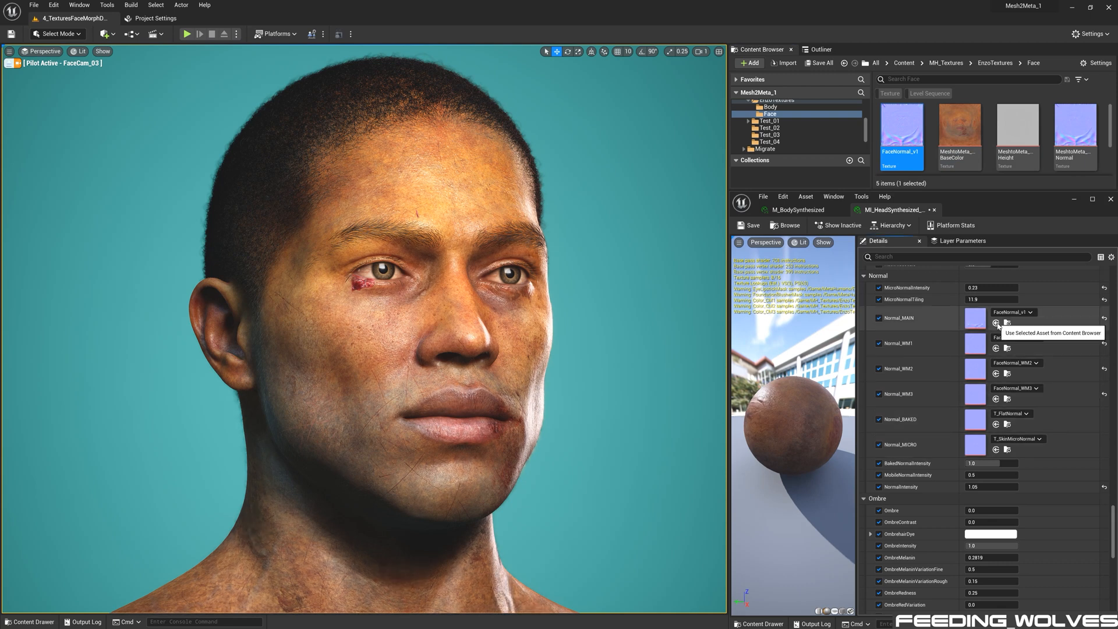
{"action": "scroll", "scroll_direction": "down", "scroll_amount": 3}
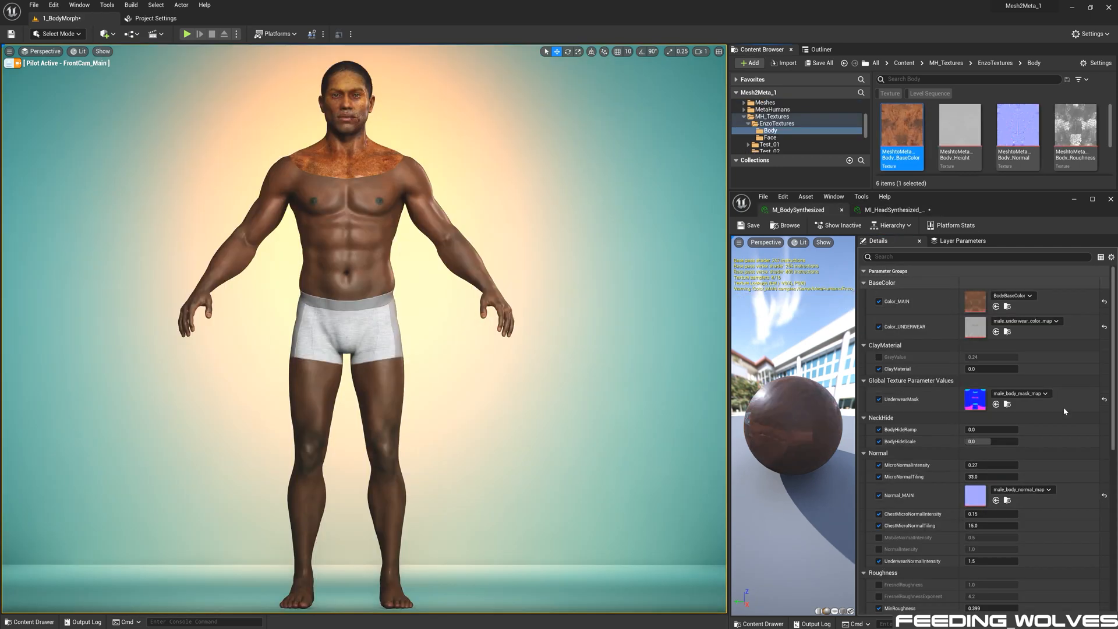
{"action": "left_click", "coordinate": [996, 306]}
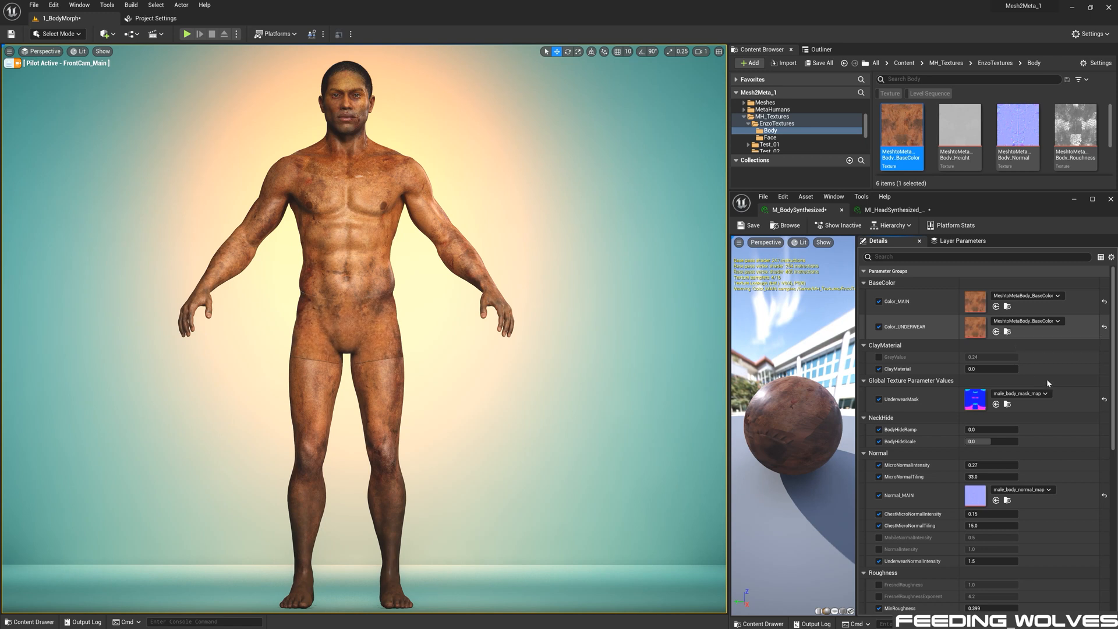
{"action": "left_click", "coordinate": [996, 404]}
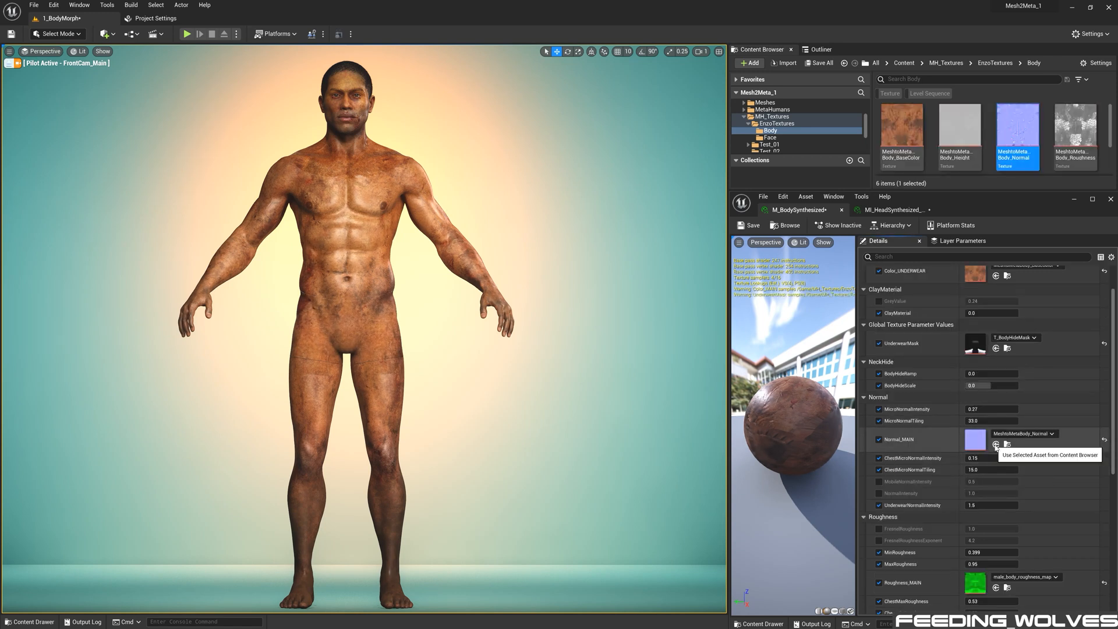
{"action": "scroll", "scroll_direction": "down", "scroll_amount": 3}
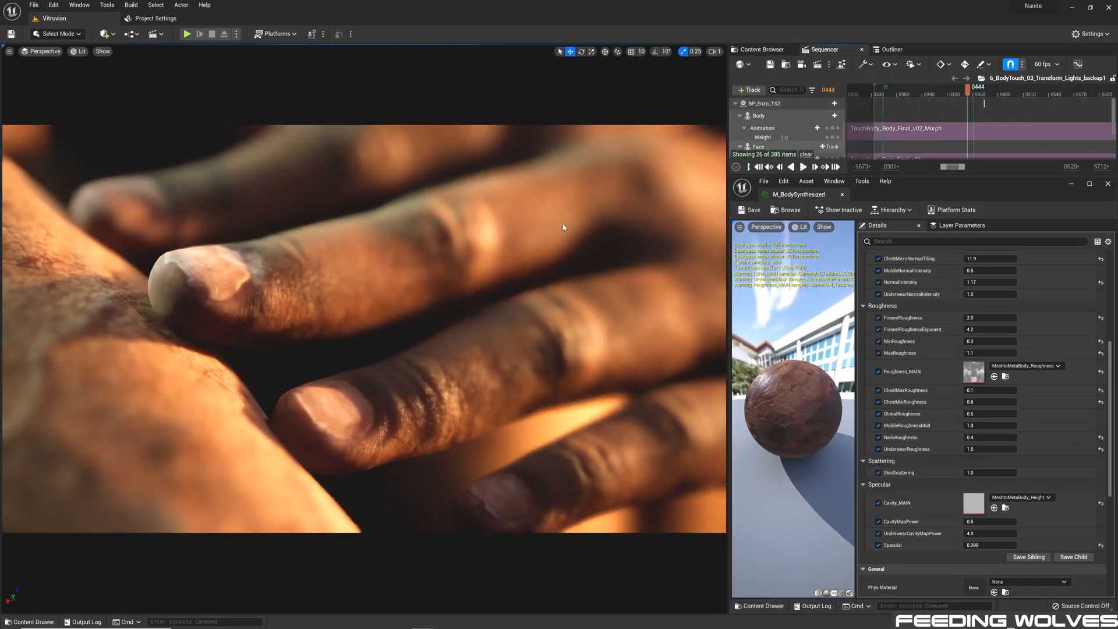
{"action": "mouse_move", "coordinate": [491, 517]}
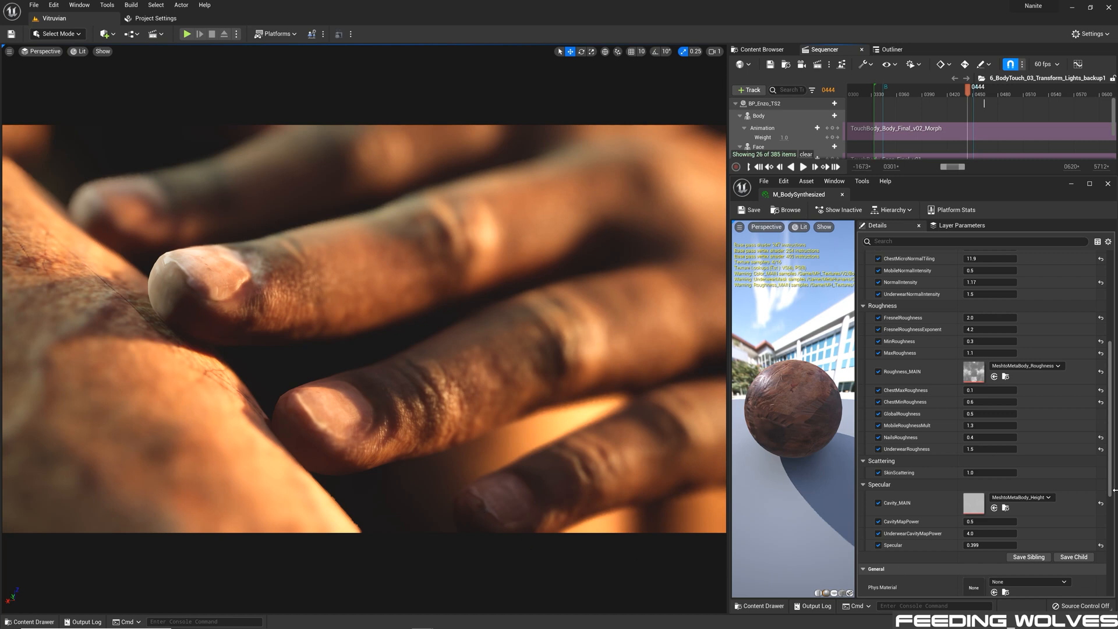
Set NailsRoughness to 0.4 in M_BodySynthesized and play the 7_ToesTrim_03 toe close-up sequence
{"action": "double_click", "coordinate": [988, 437]}
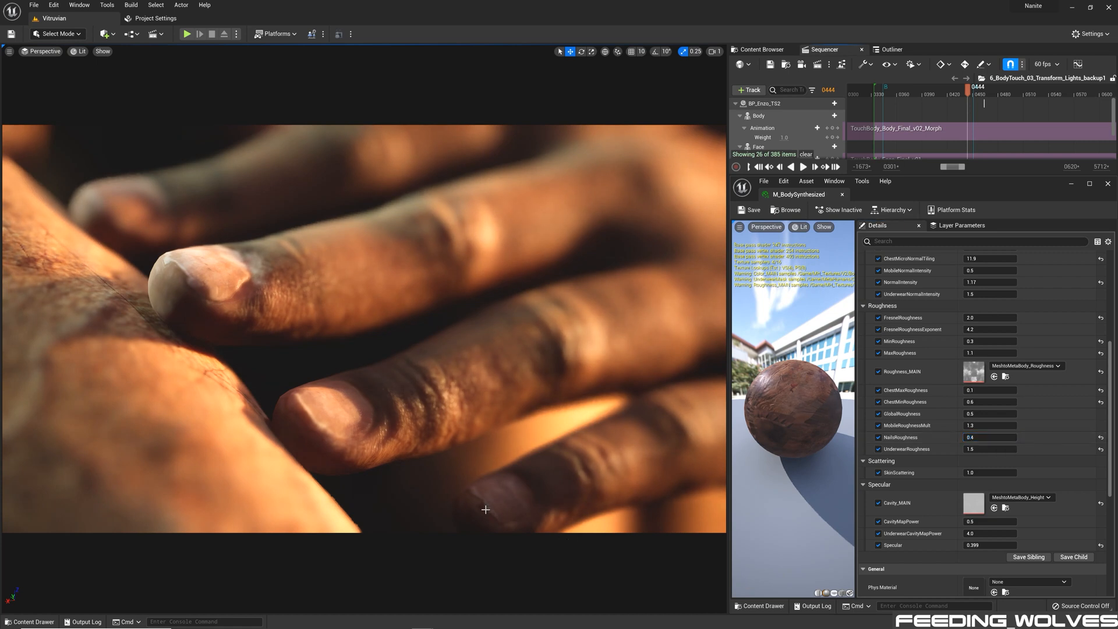
{"action": "mouse_move", "coordinate": [680, 564]}
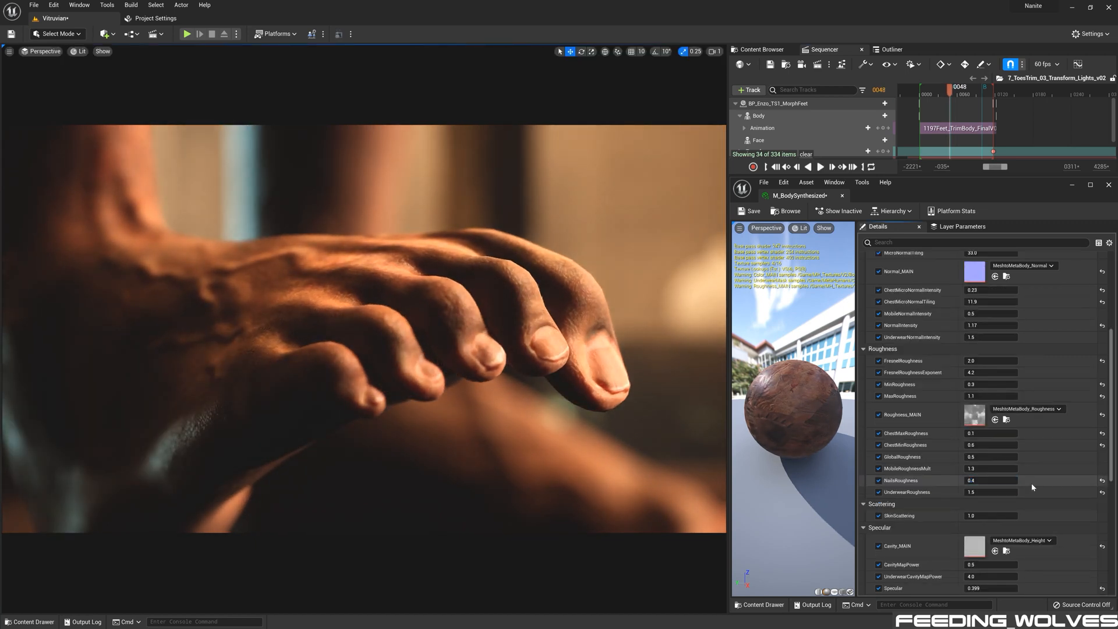
{"action": "left_click", "coordinate": [820, 167]}
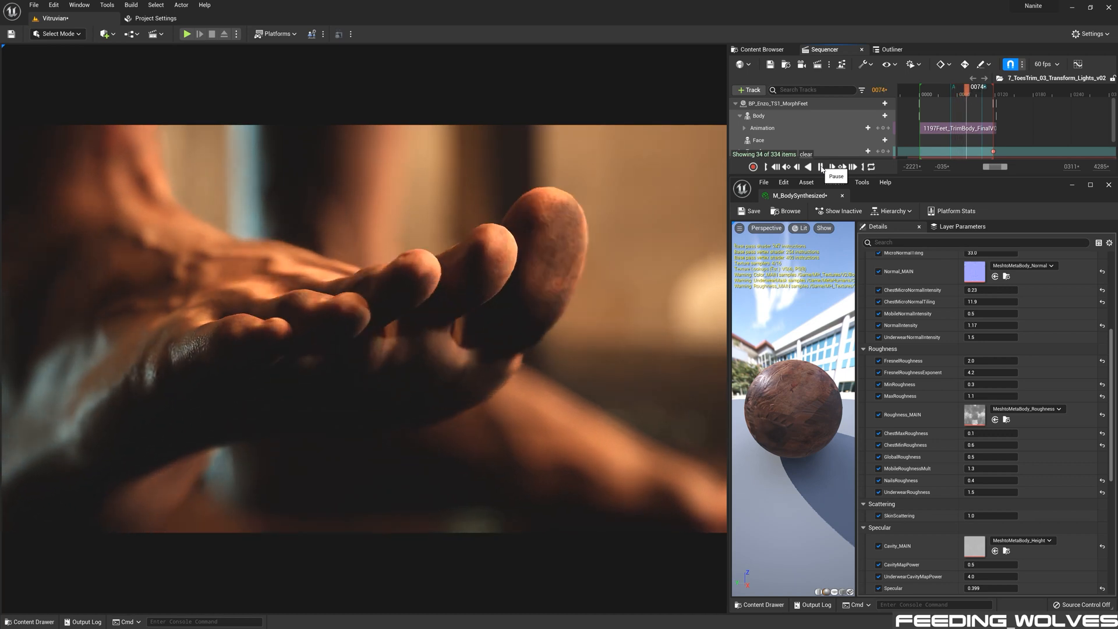
{"action": "left_click", "coordinate": [819, 166]}
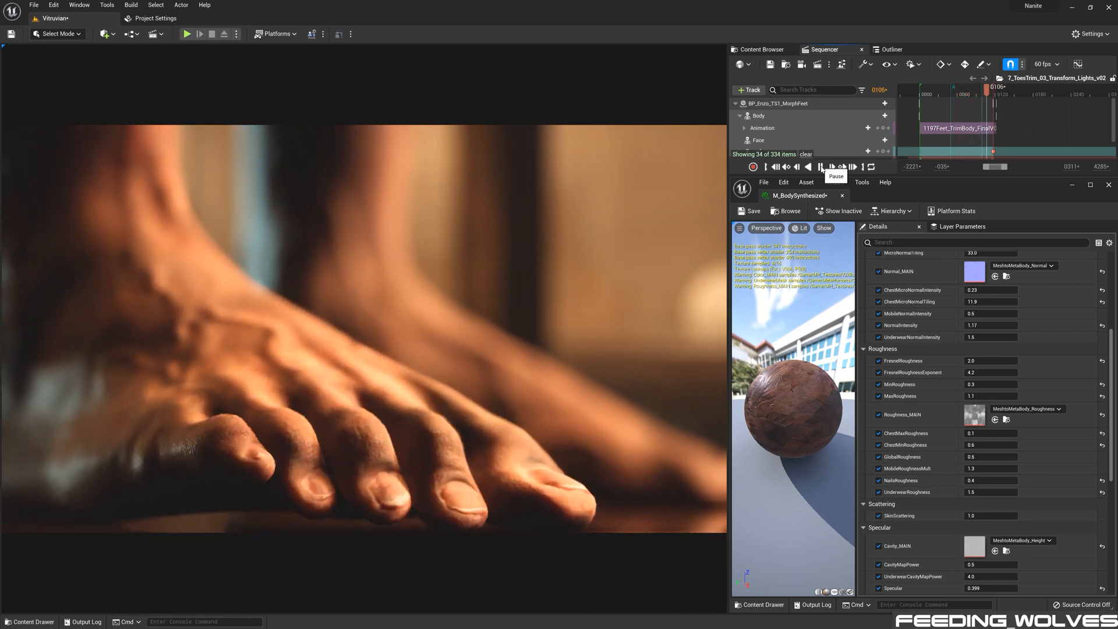